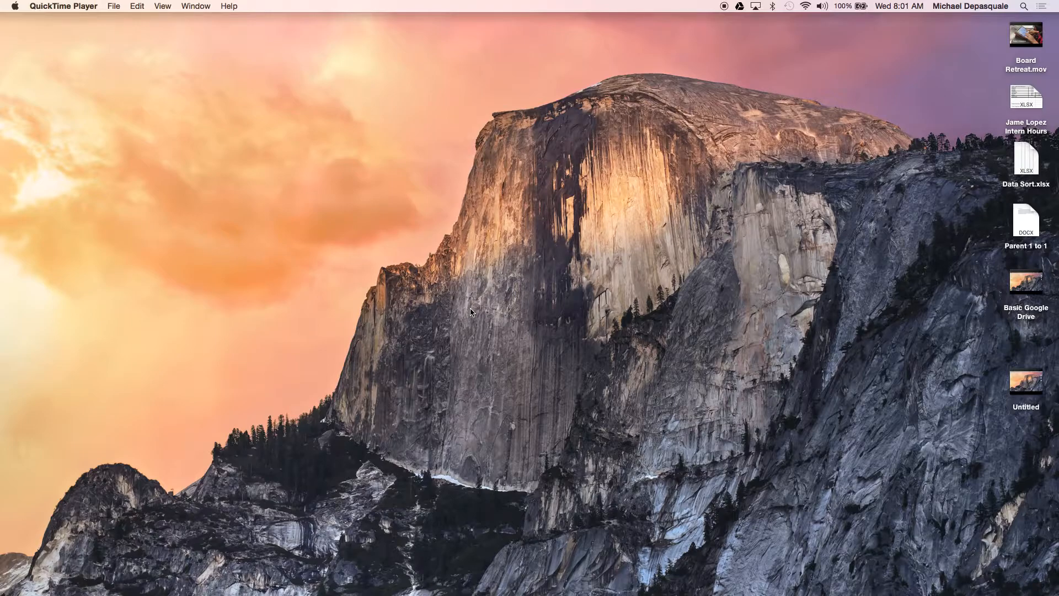
pyautogui.moveTo(236, 574)
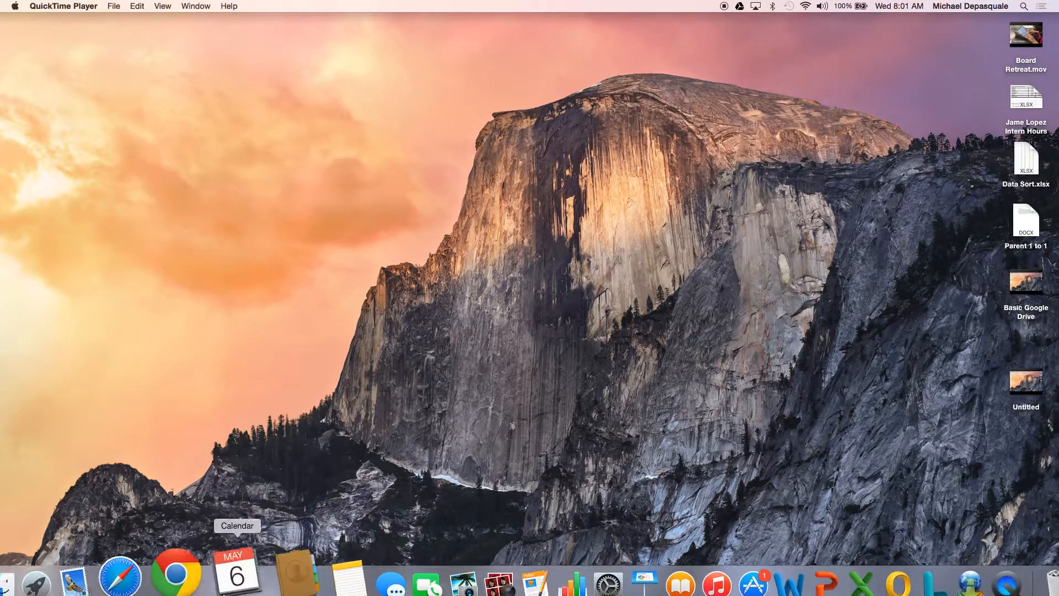
pyautogui.moveTo(194, 557)
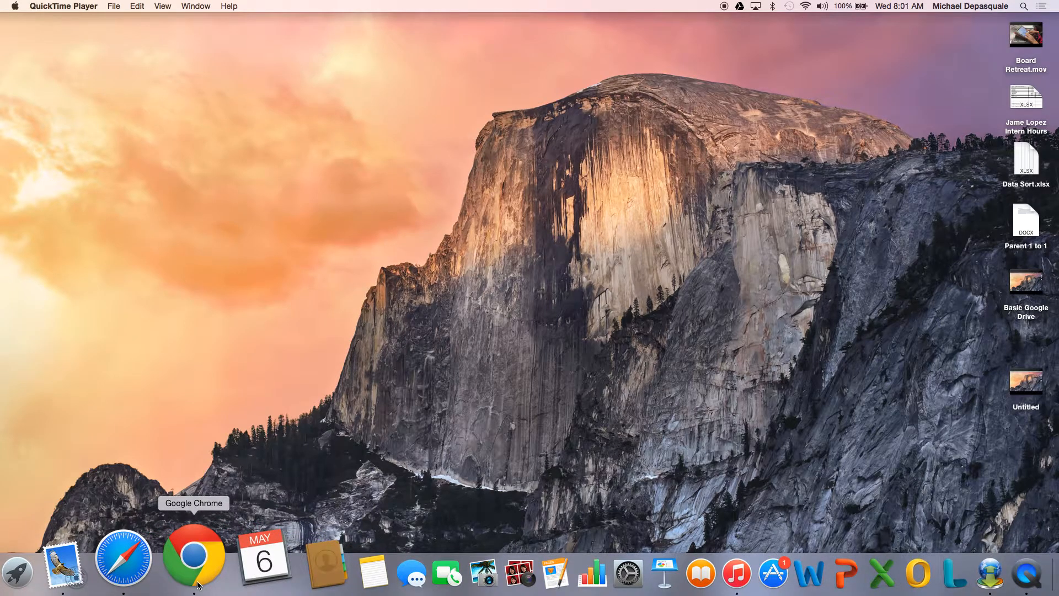
pyautogui.moveTo(154, 556)
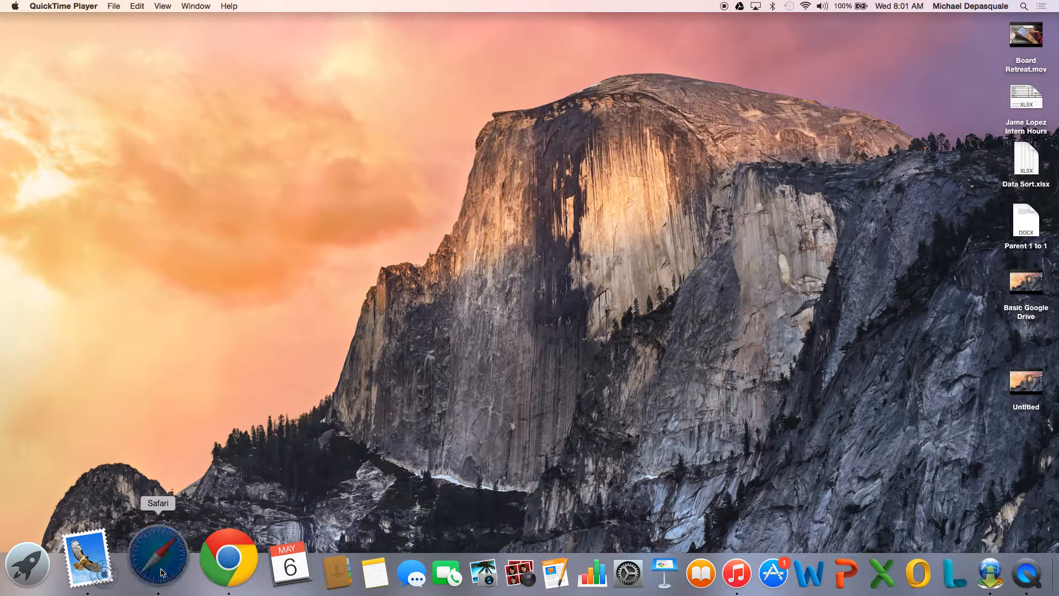
# - Launch the browser and sign in to the personal Gmail account with its password
pyautogui.click(158, 558)
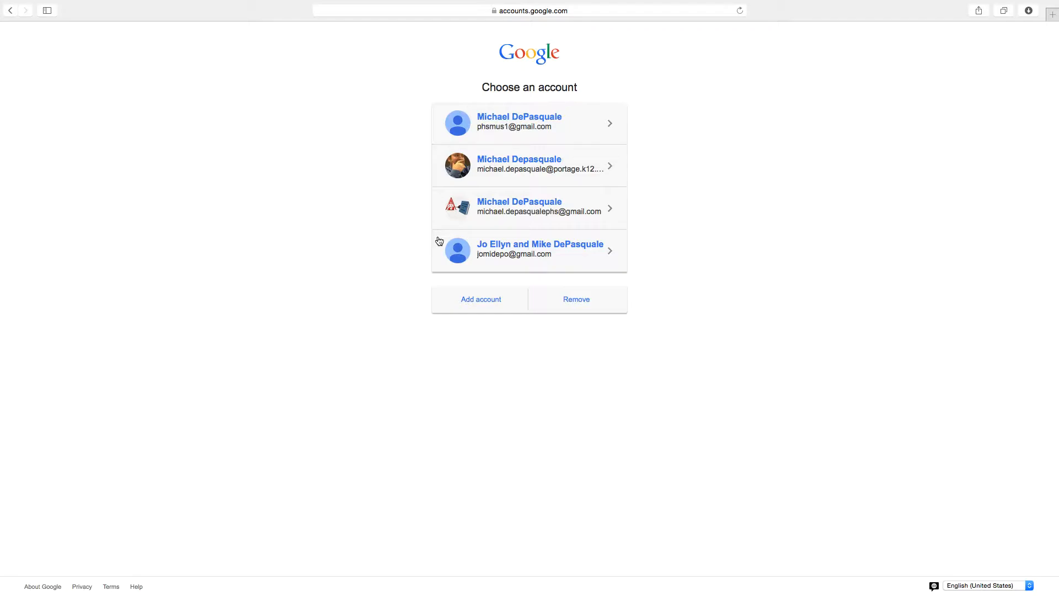
pyautogui.moveTo(451, 205)
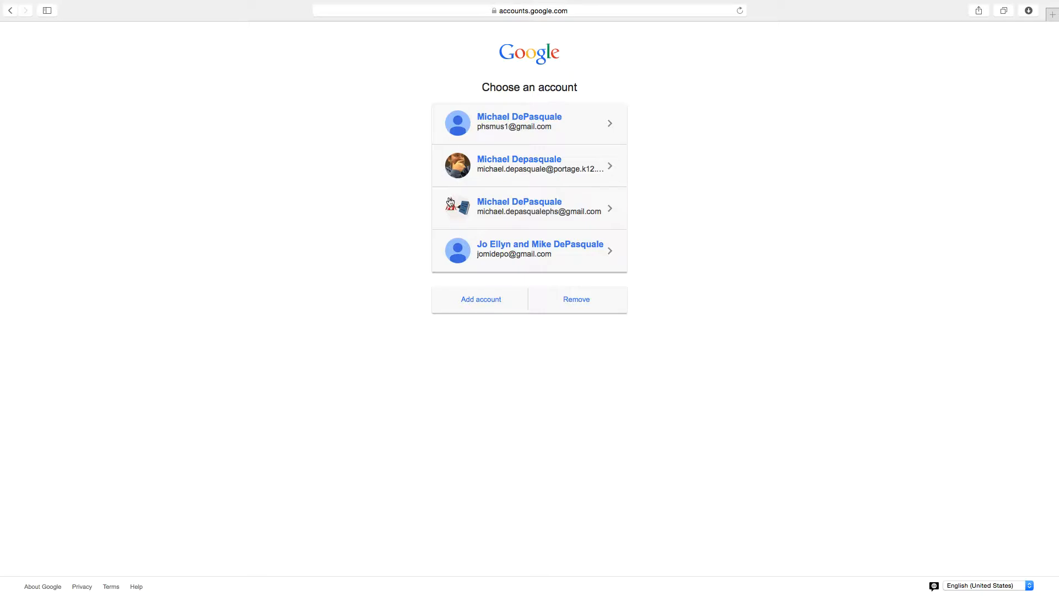
pyautogui.moveTo(586, 224)
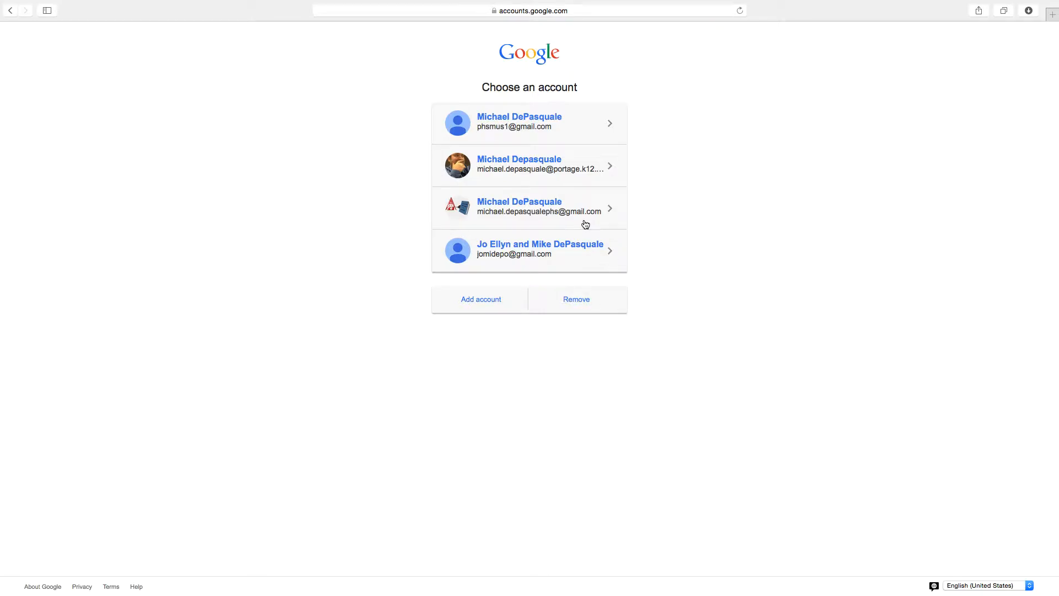
pyautogui.click(529, 207)
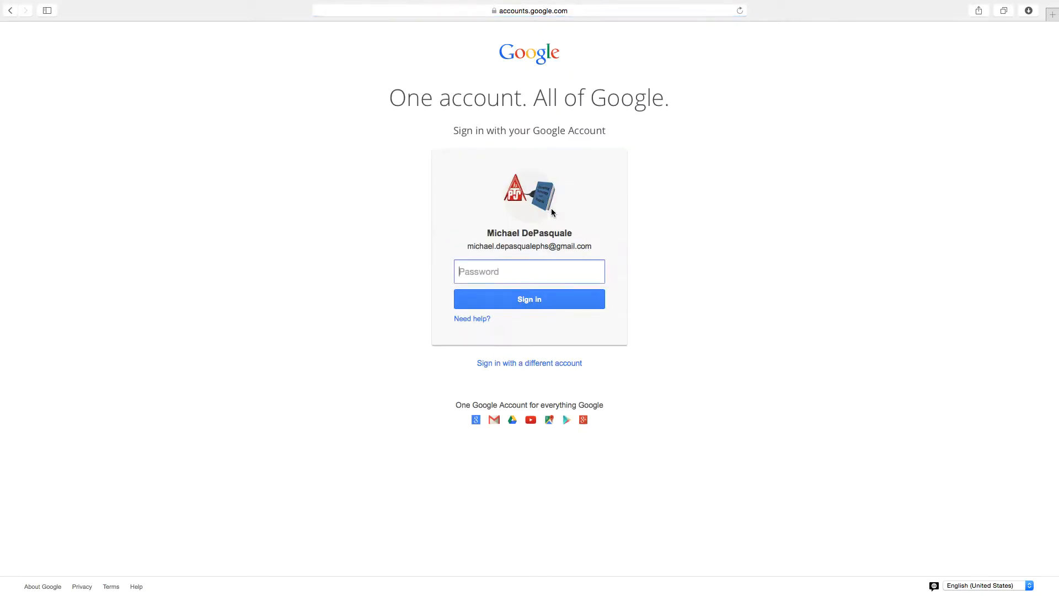
pyautogui.write('••')
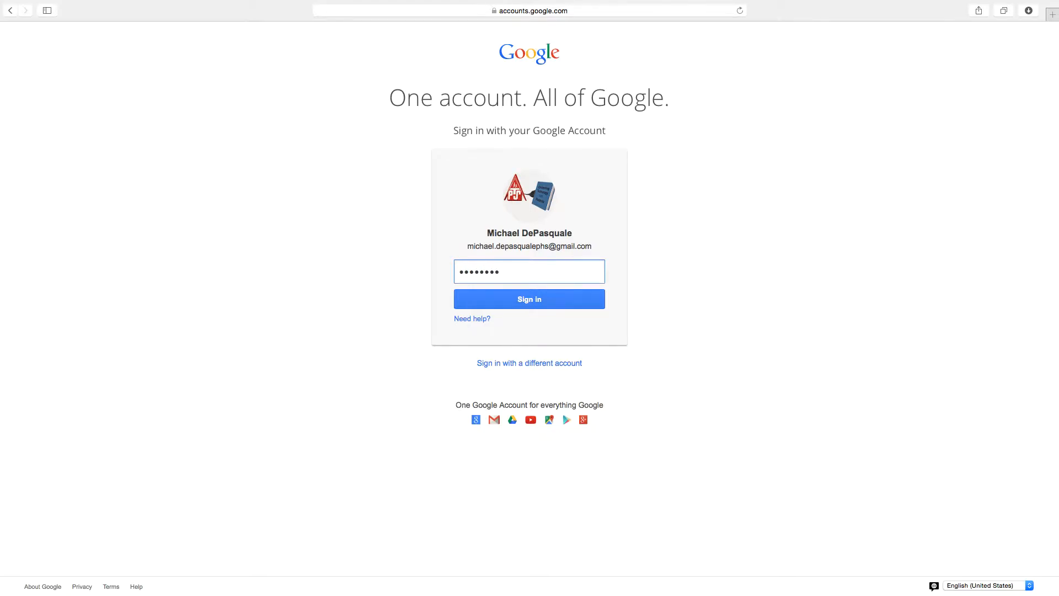
pyautogui.click(528, 299)
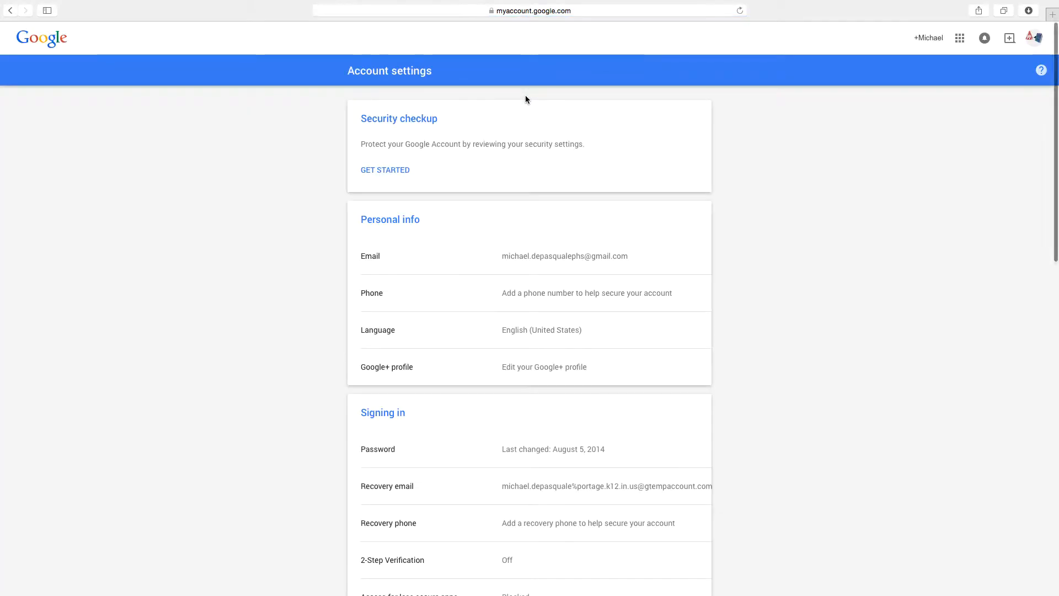
# - Go from the account settings page to the personal account's Google Drive via the apps grid
pyautogui.scroll(-3)
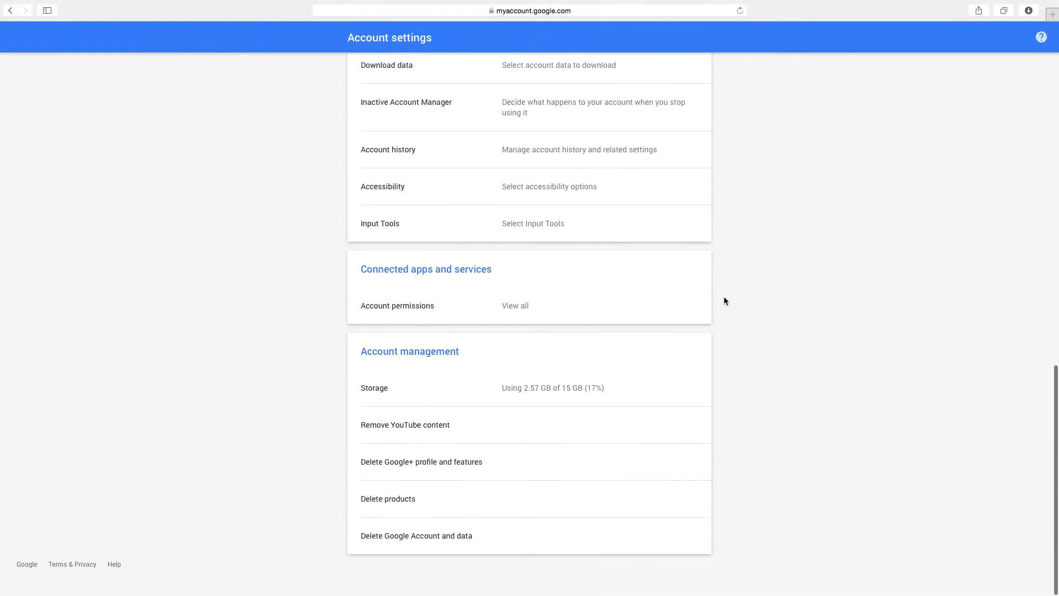
pyautogui.scroll(3)
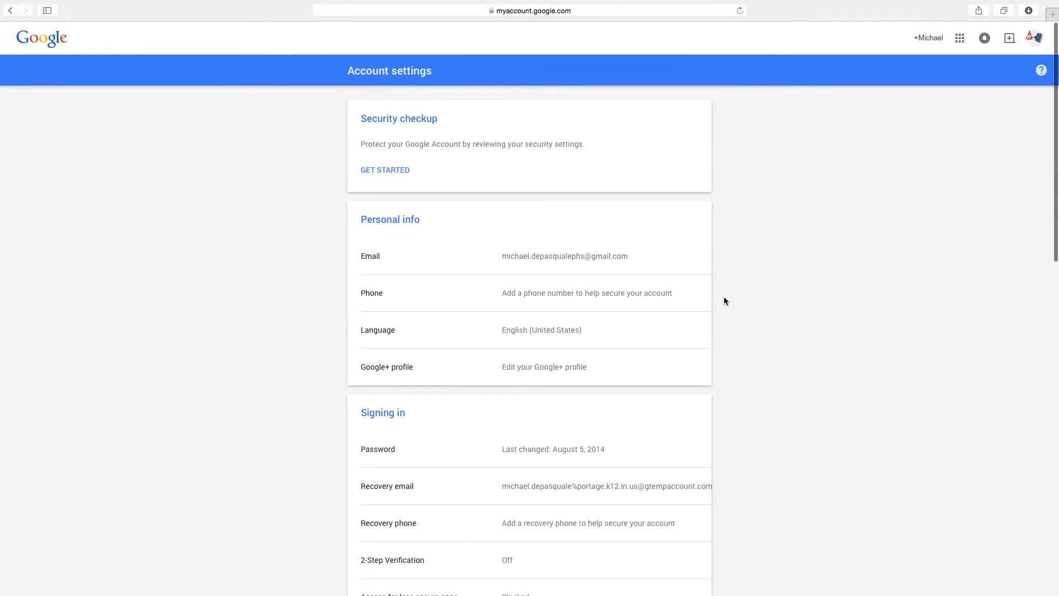
pyautogui.click(959, 37)
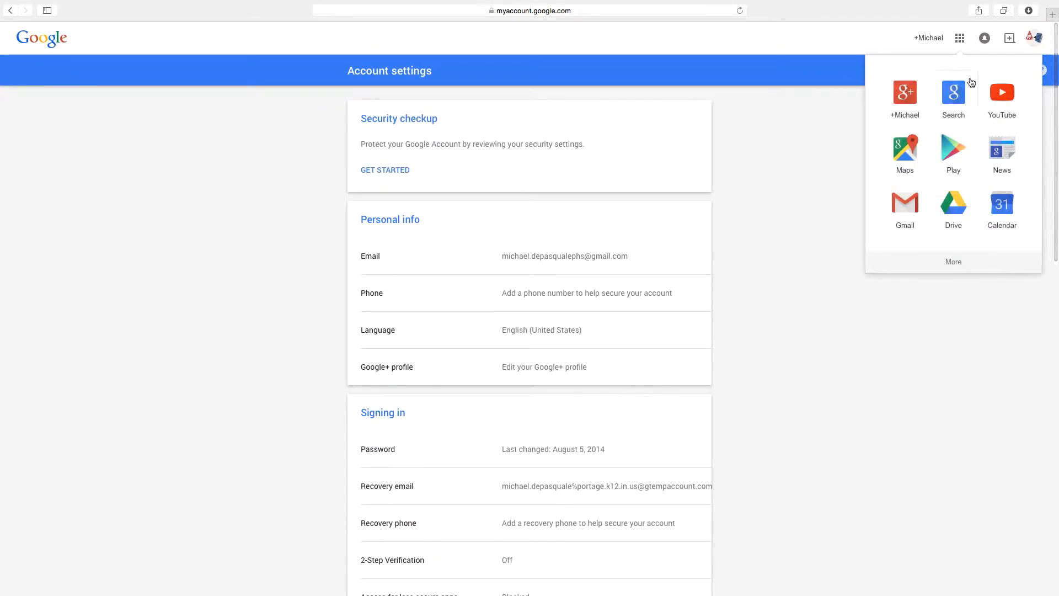
pyautogui.click(953, 206)
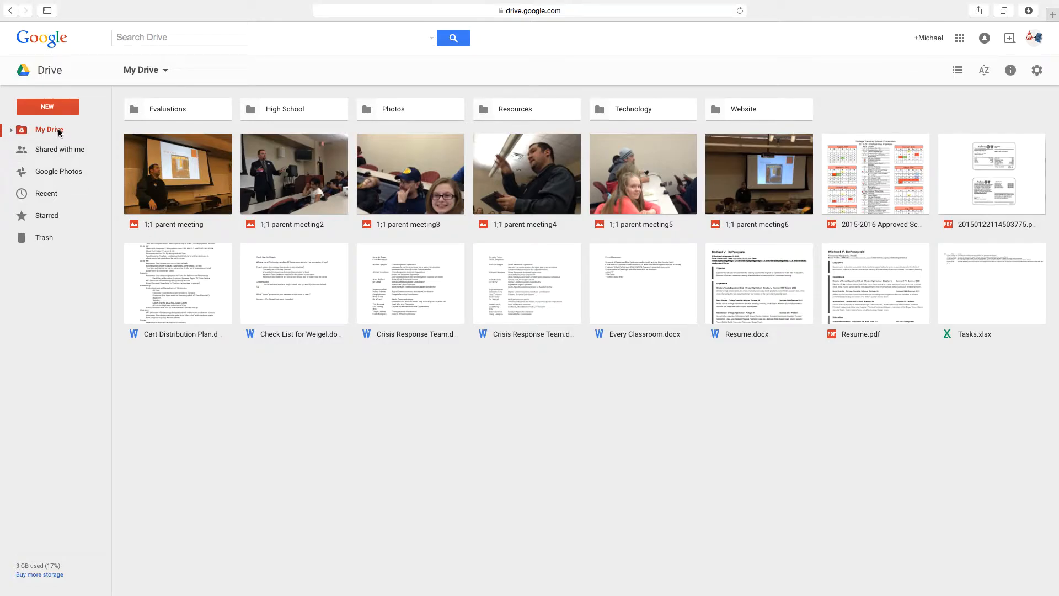
# - Create a new folder named 'Transfer' in My Drive
pyautogui.click(47, 107)
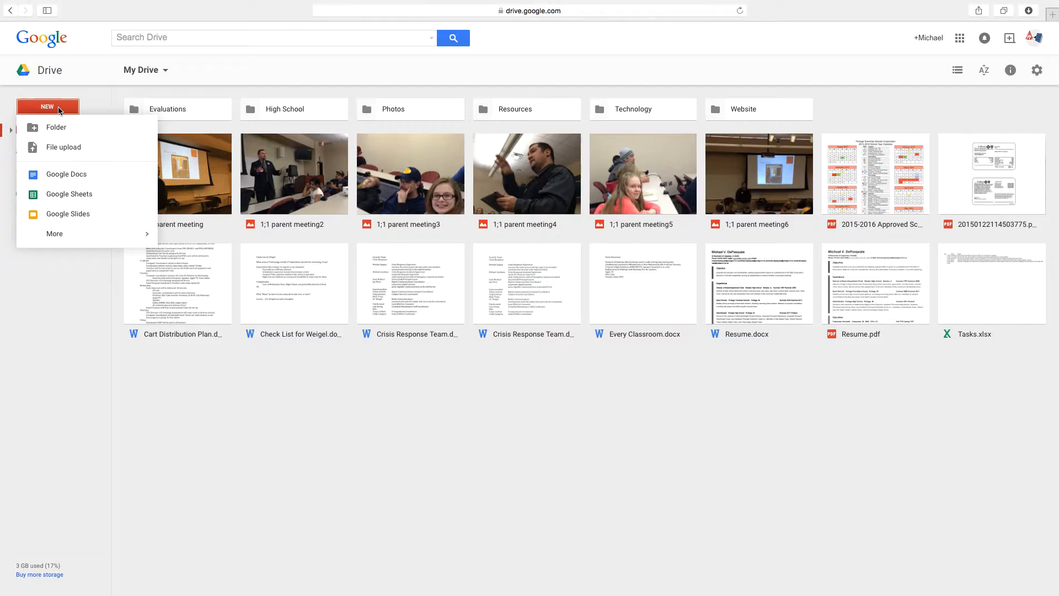
pyautogui.moveTo(54, 128)
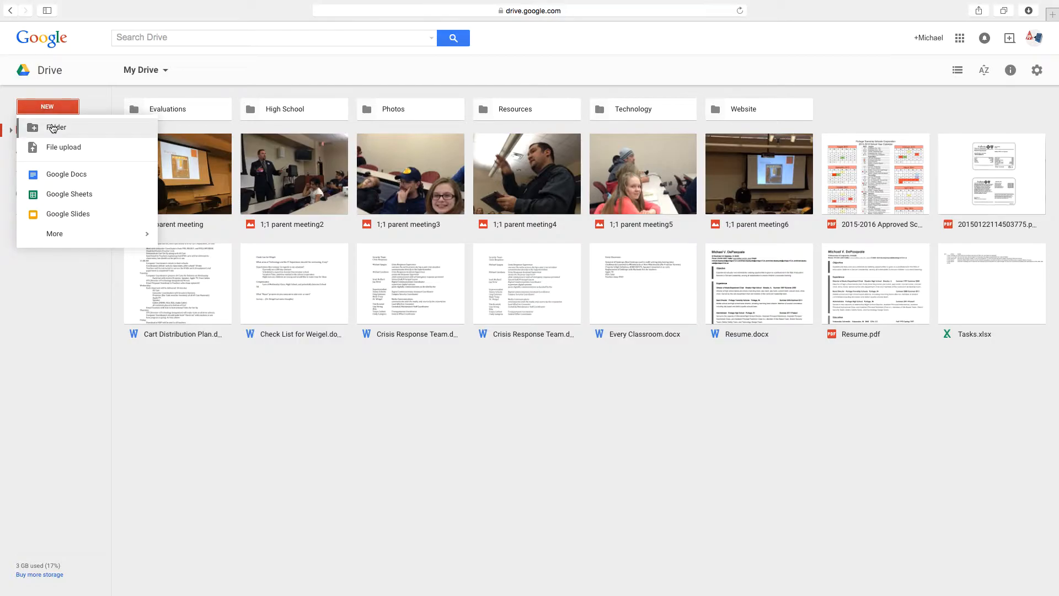
pyautogui.click(56, 128)
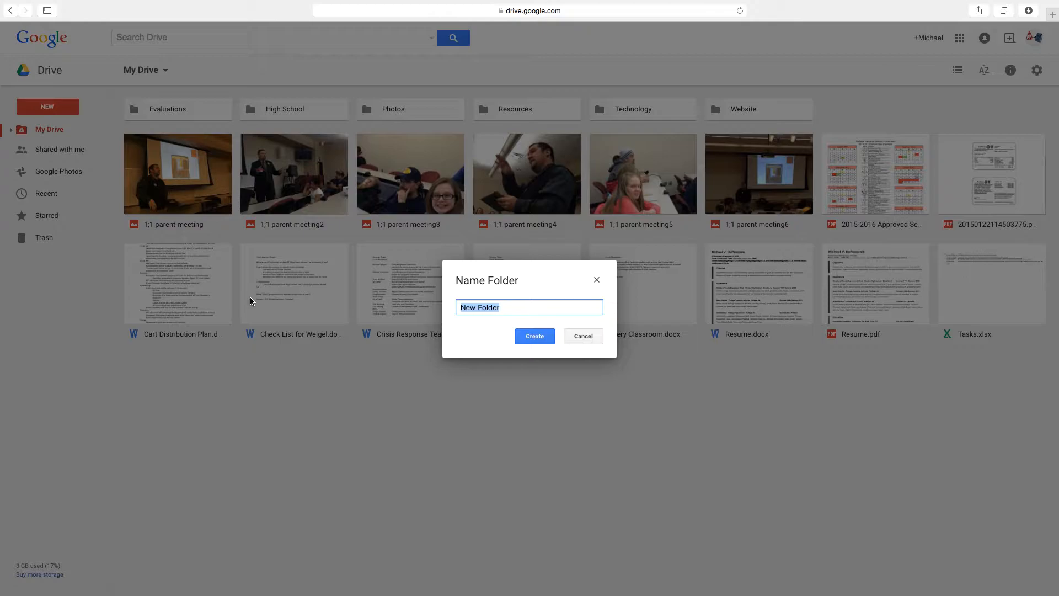
pyautogui.write('Transfer')
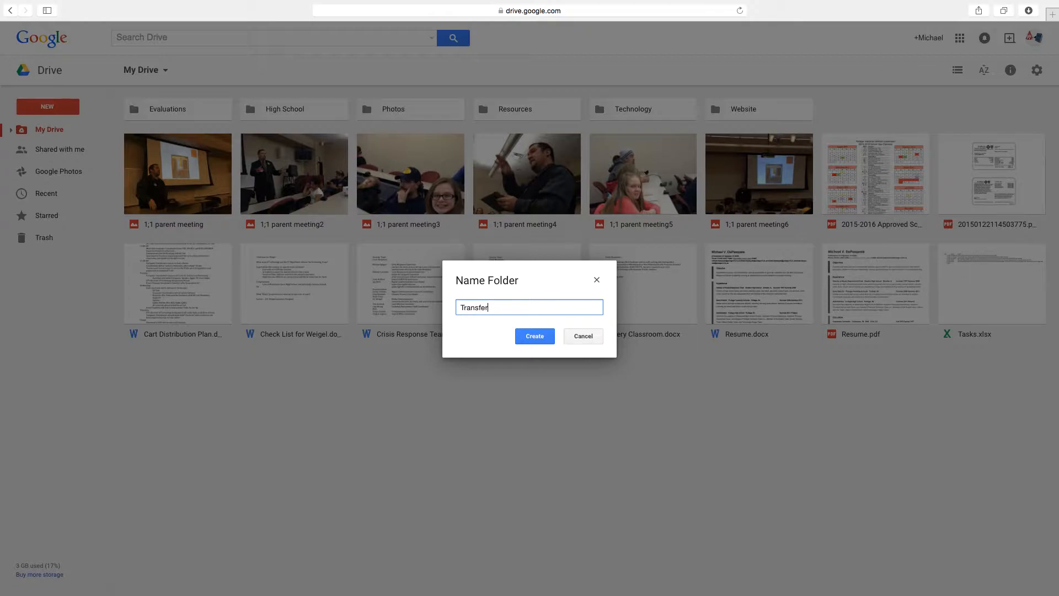
pyautogui.moveTo(539, 363)
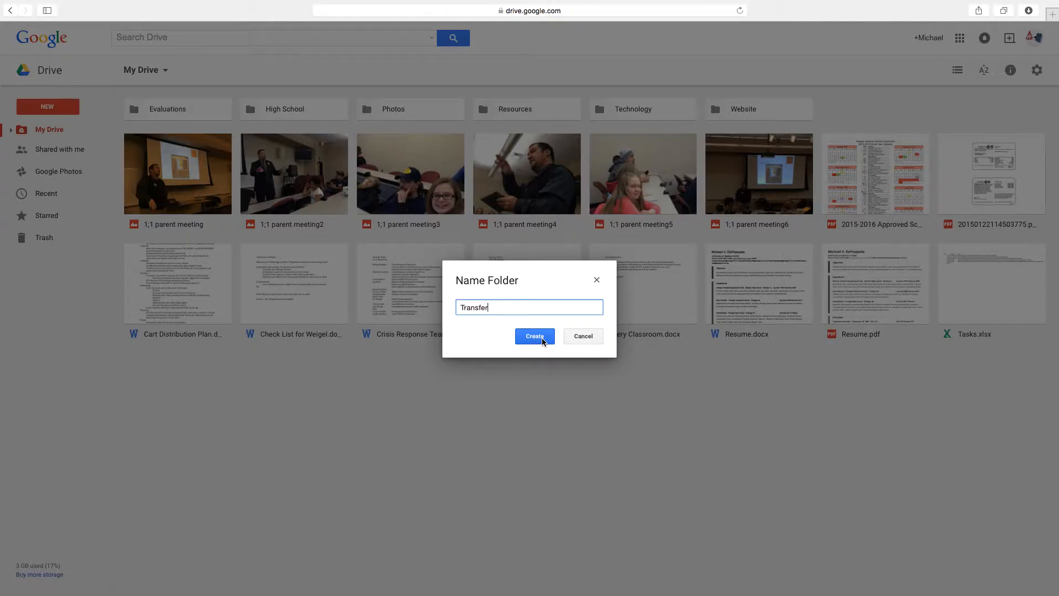
pyautogui.click(533, 336)
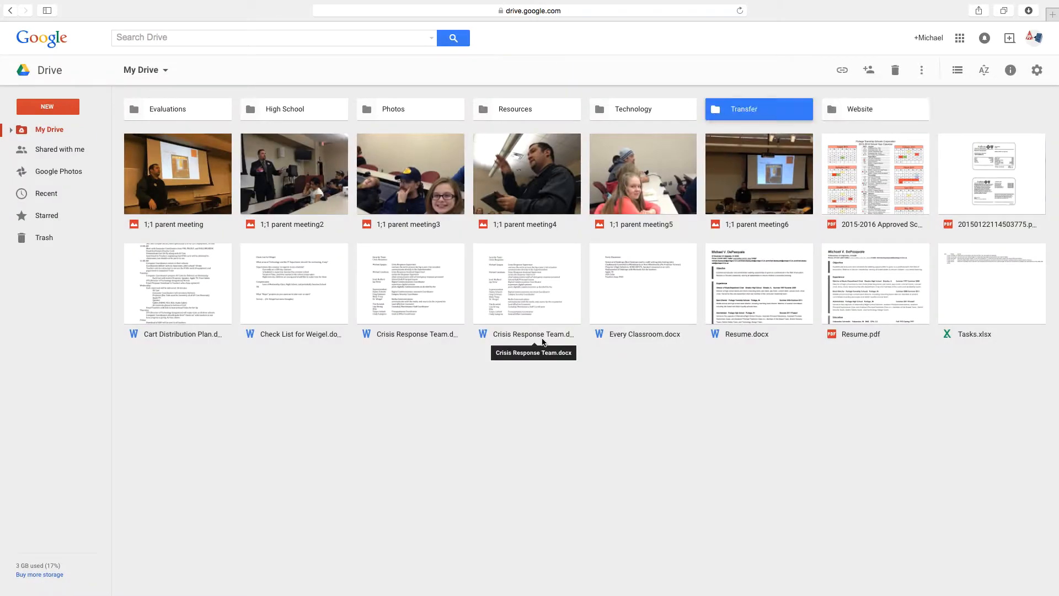
pyautogui.moveTo(746, 115)
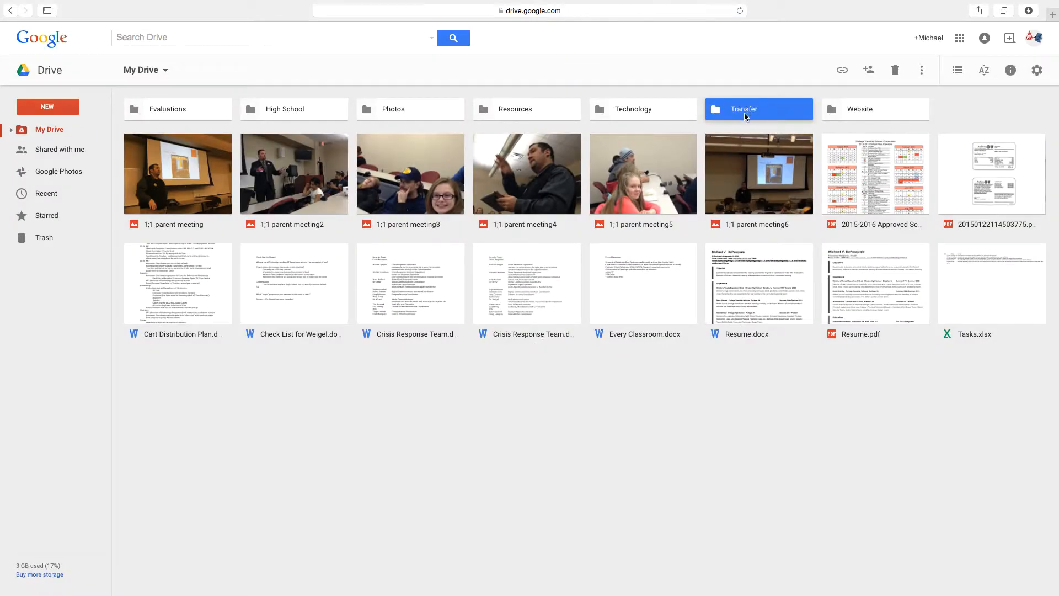
# - Select the Transfer folder and bring up its sharing dialog from the context menu
pyautogui.click(641, 109)
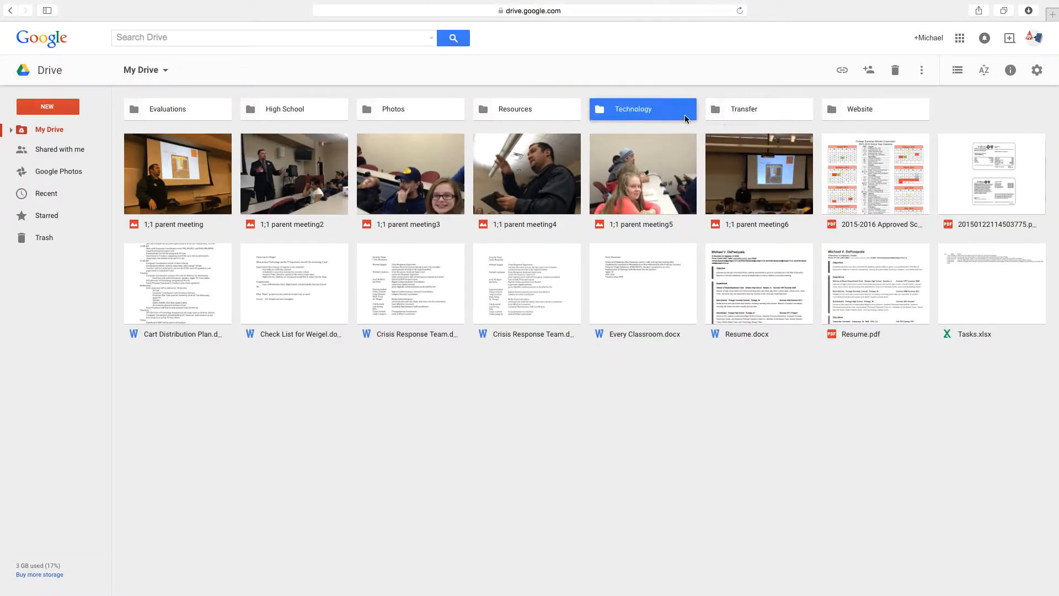
pyautogui.click(742, 110)
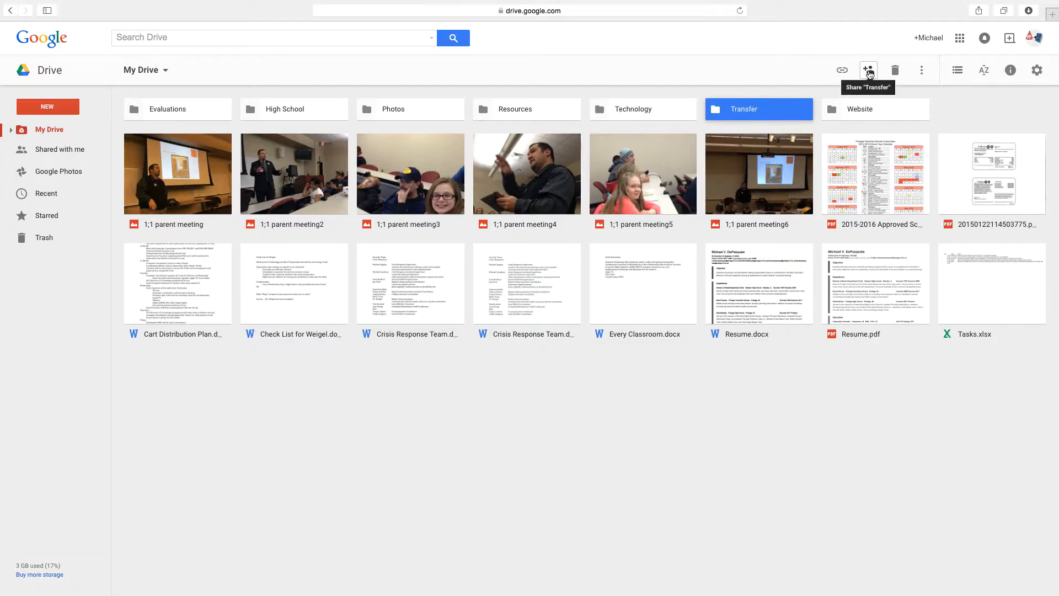
pyautogui.moveTo(758, 104)
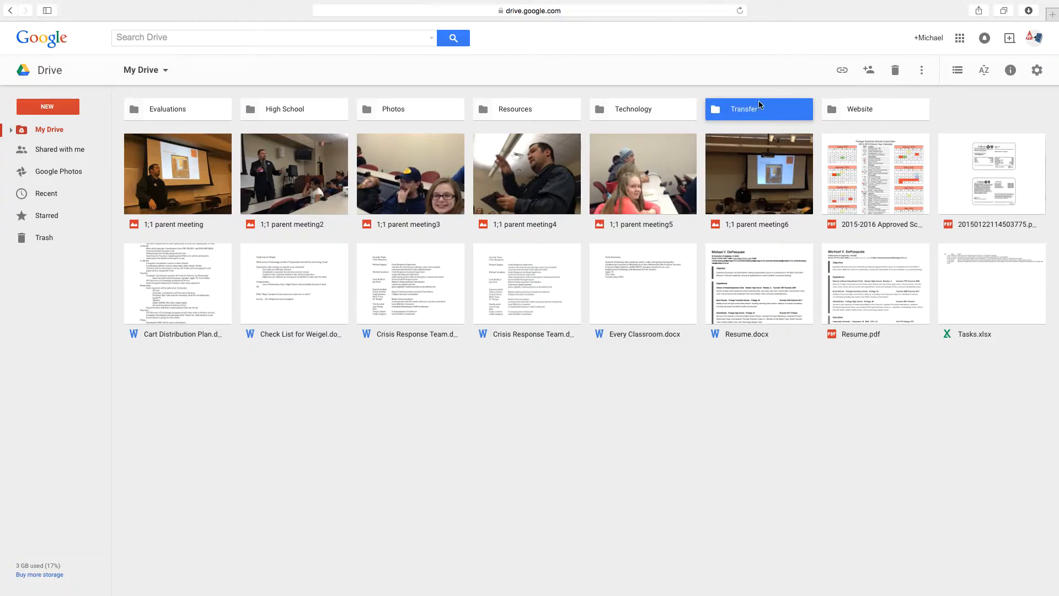
pyautogui.rightClick(758, 110)
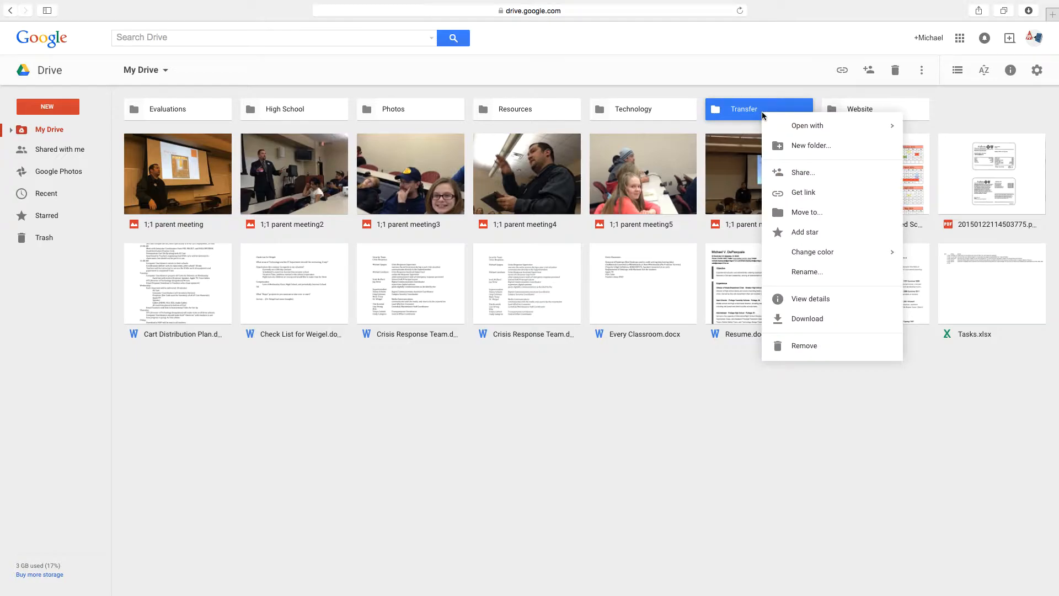
pyautogui.moveTo(803, 172)
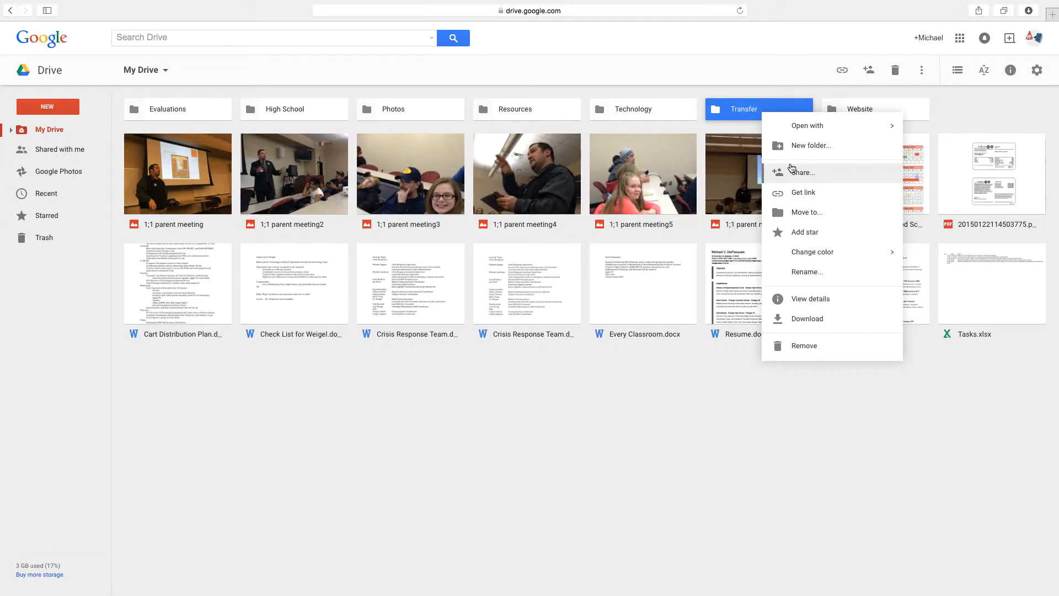
pyautogui.click(802, 173)
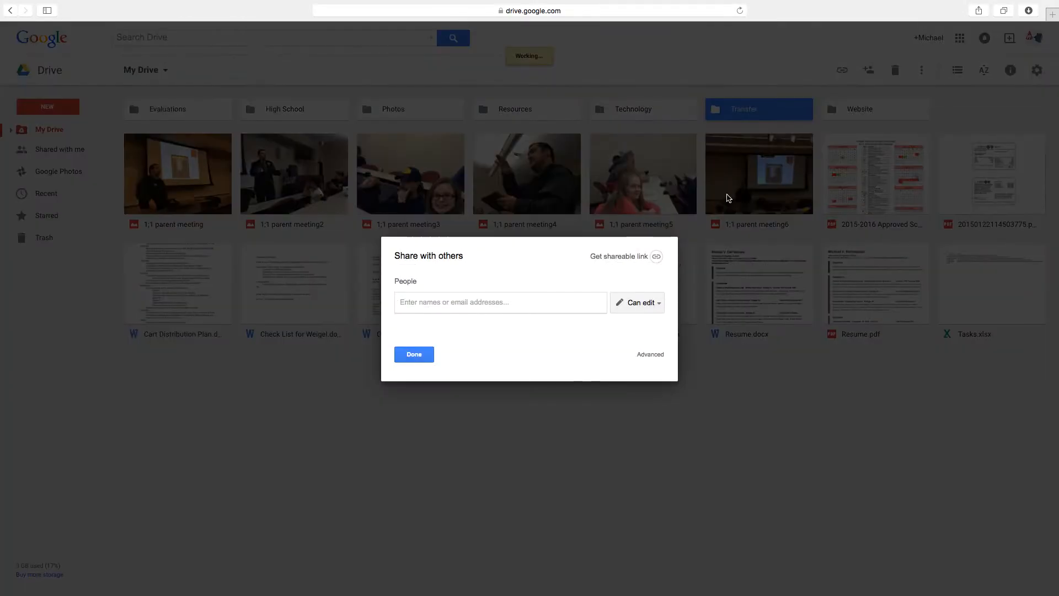
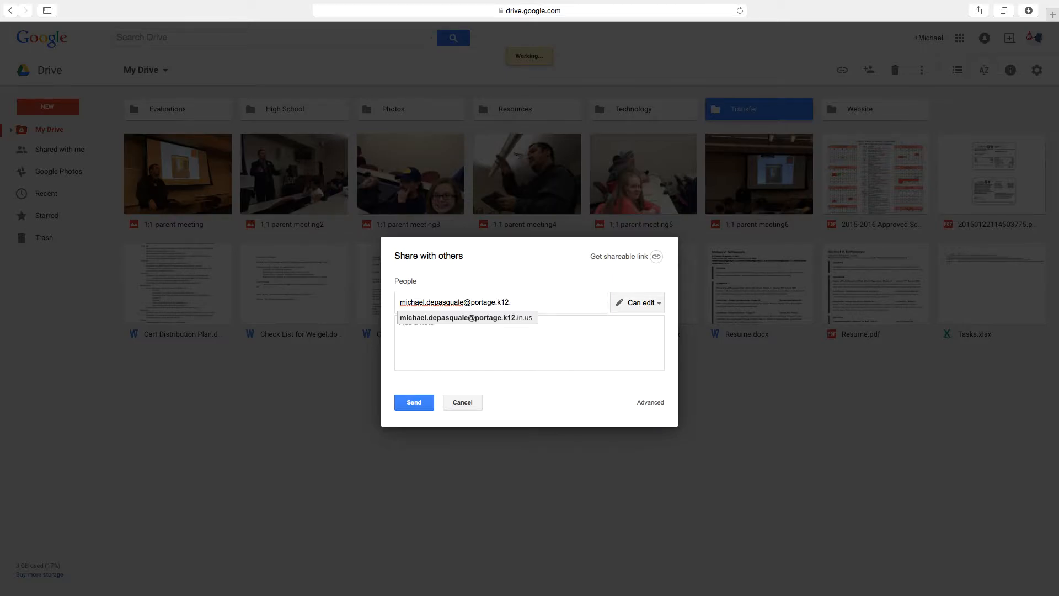
pyautogui.click(465, 318)
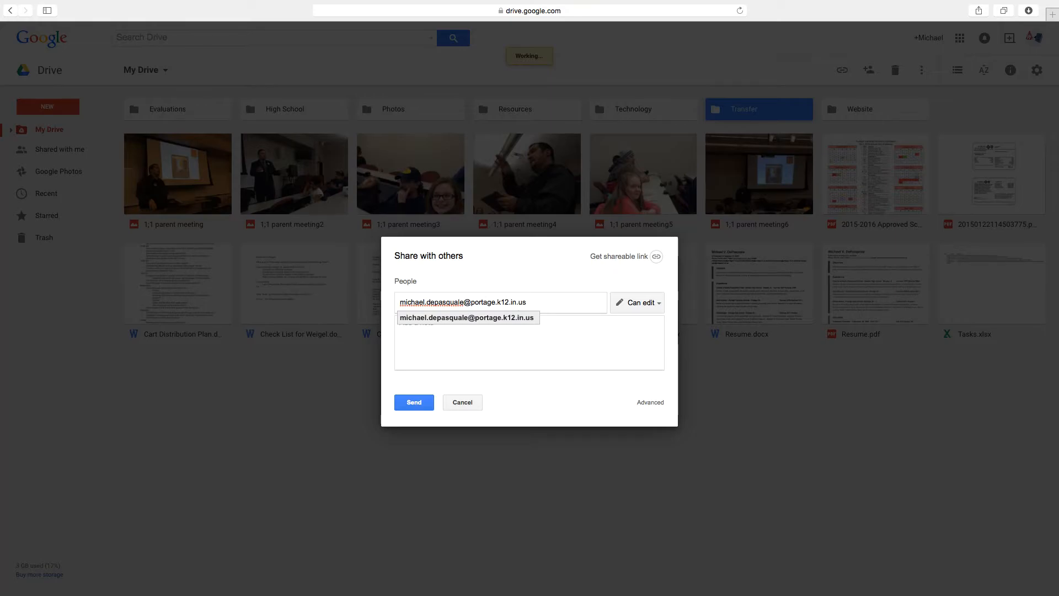
pyautogui.click(467, 318)
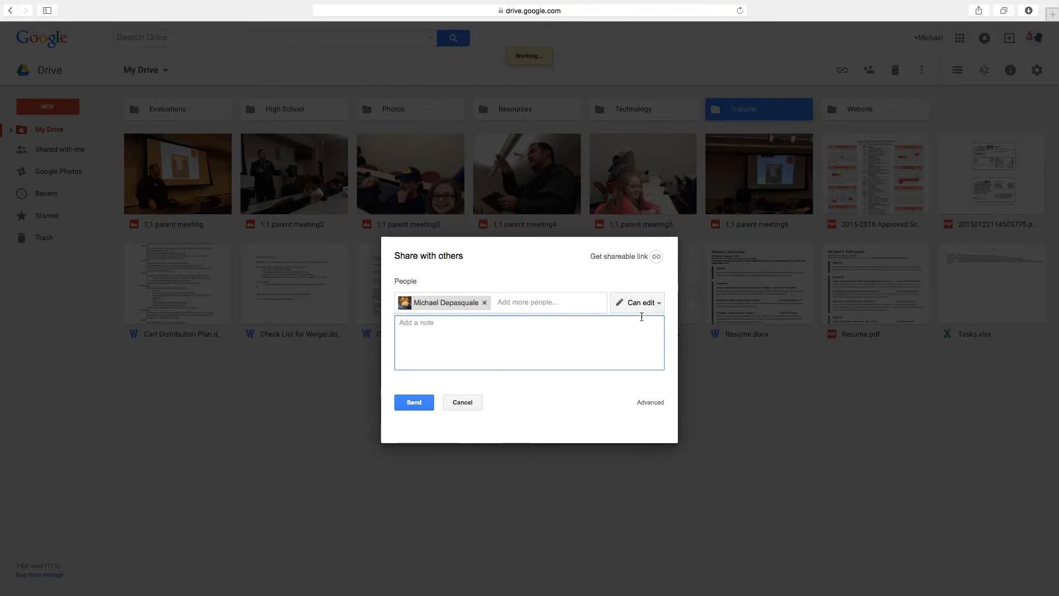
# - Keep 'Can edit' permission, send the invitation and refresh Drive to confirm sharing
pyautogui.click(636, 303)
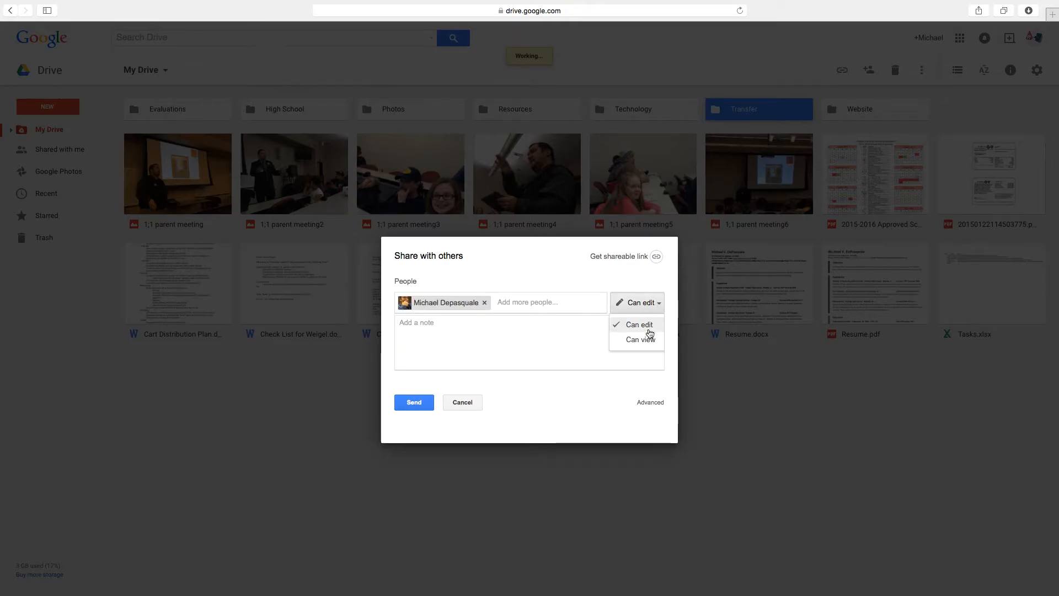
pyautogui.moveTo(569, 338)
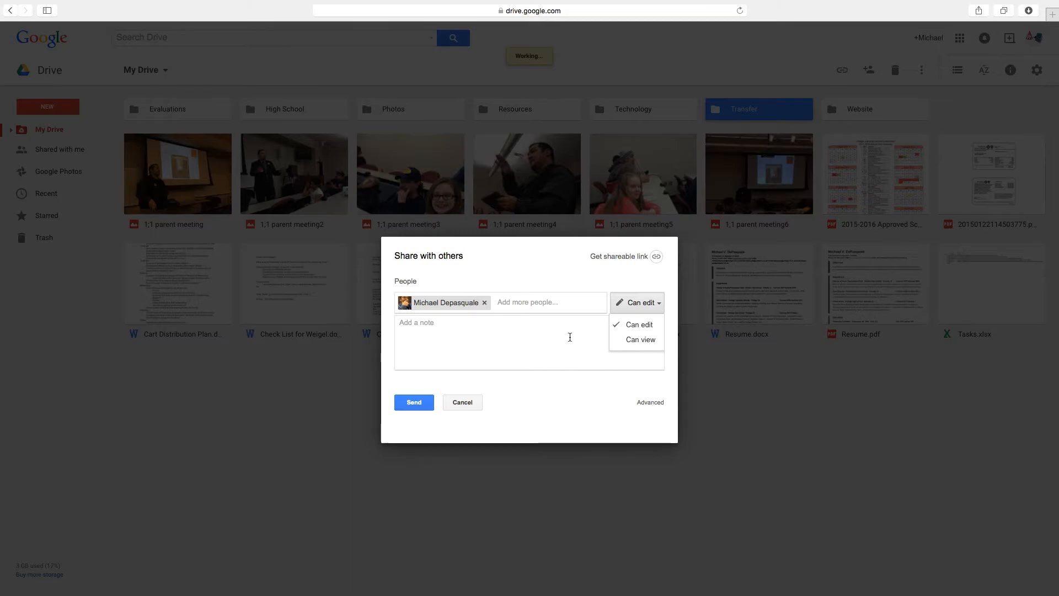
pyautogui.click(636, 324)
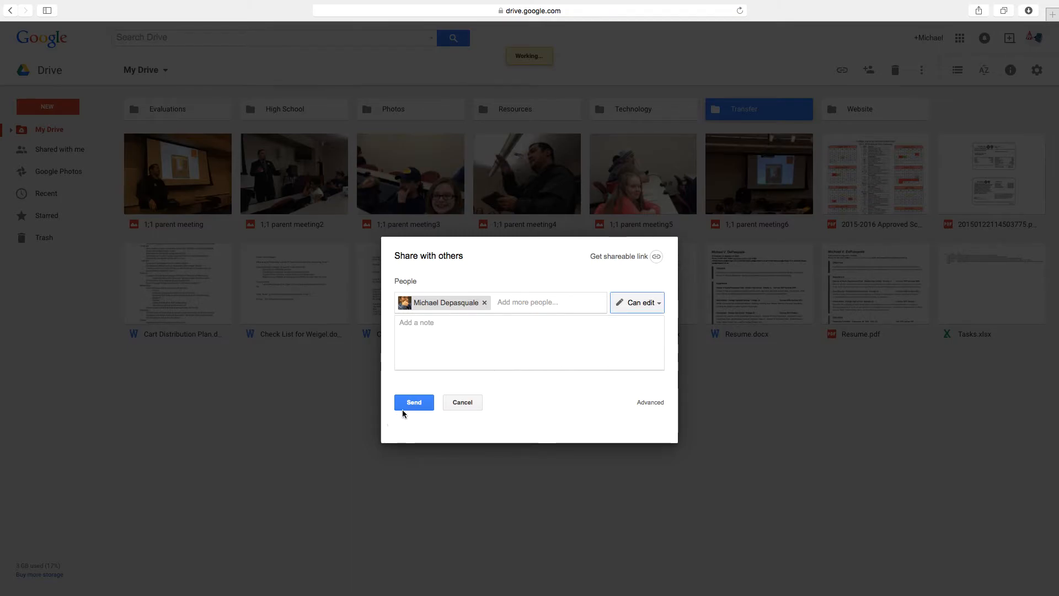
pyautogui.click(414, 401)
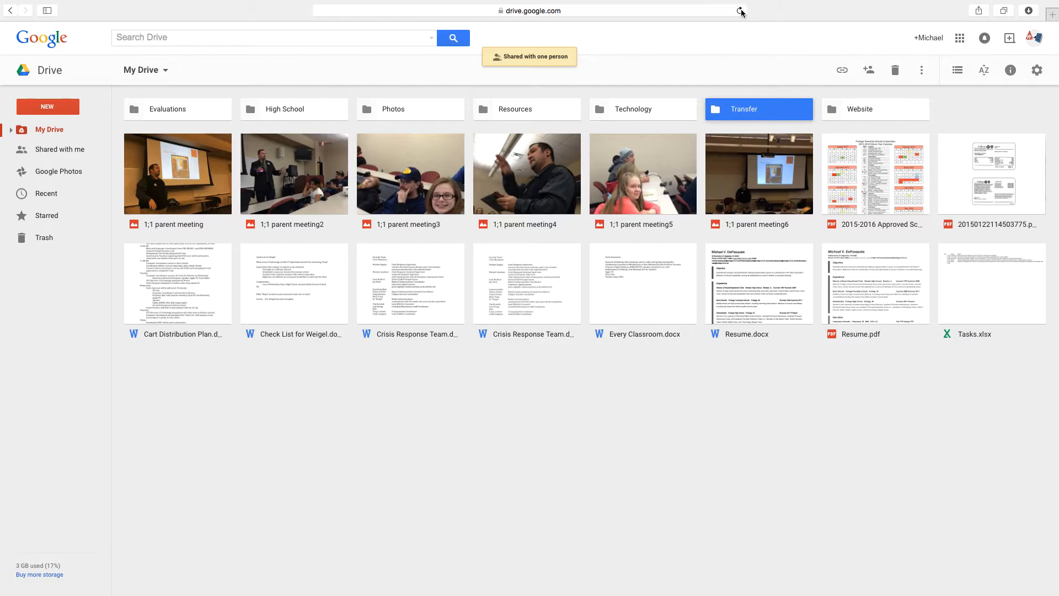
pyautogui.click(742, 11)
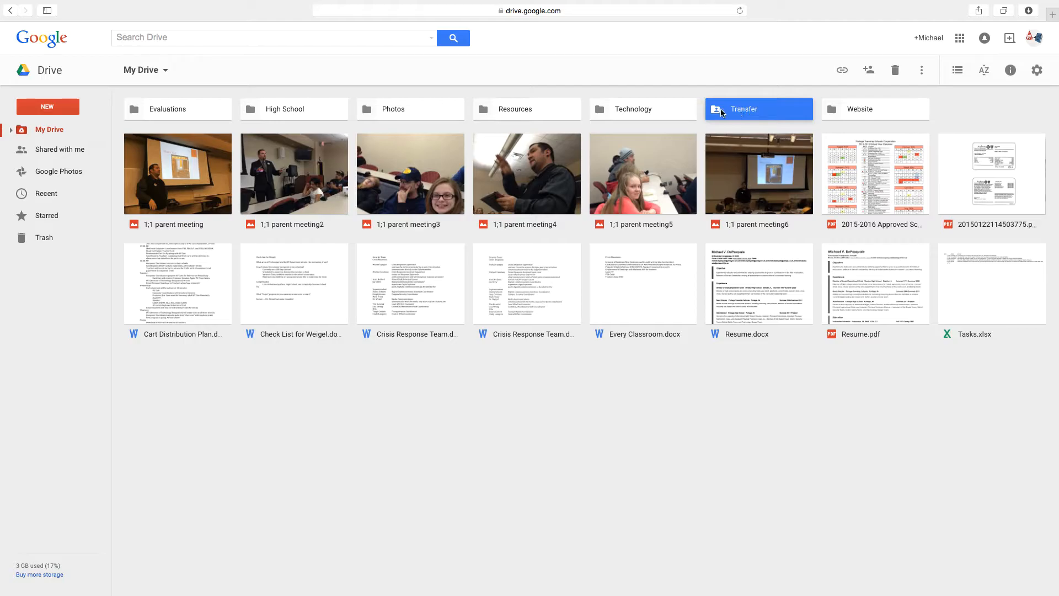
pyautogui.moveTo(728, 51)
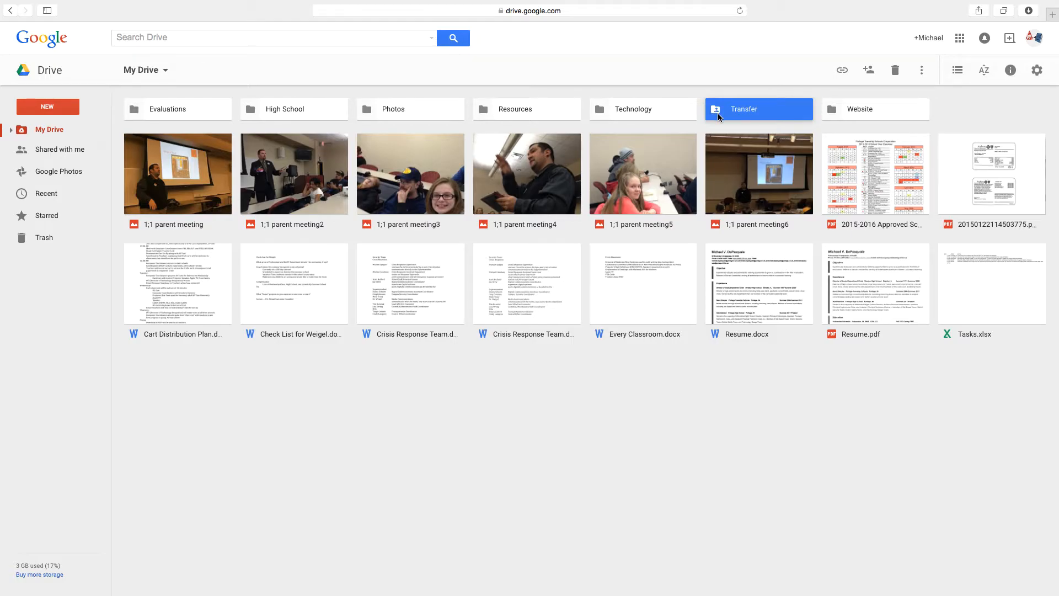
pyautogui.moveTo(579, 306)
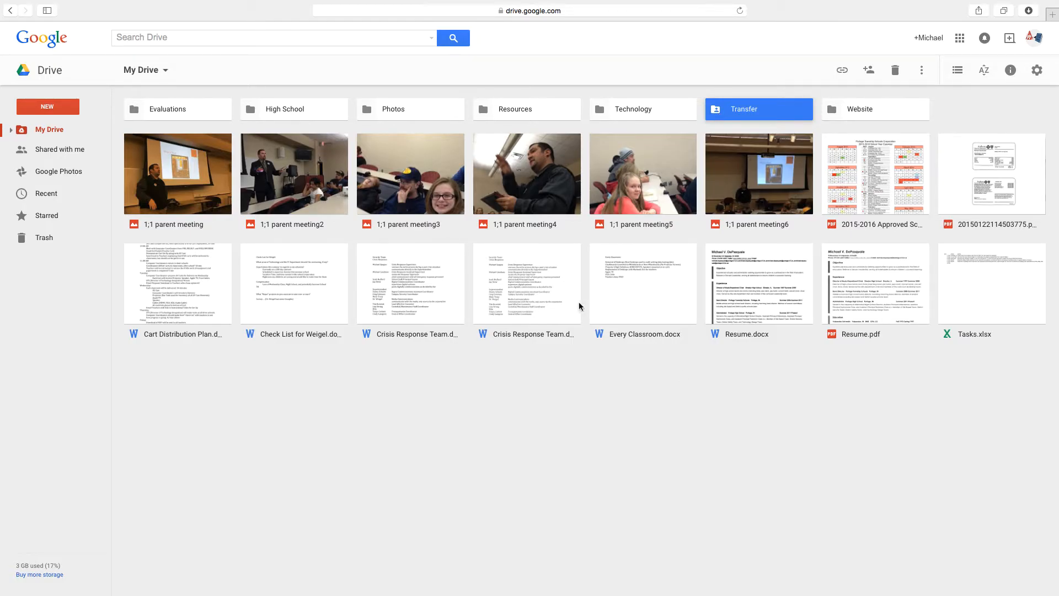
pyautogui.moveTo(763, 118)
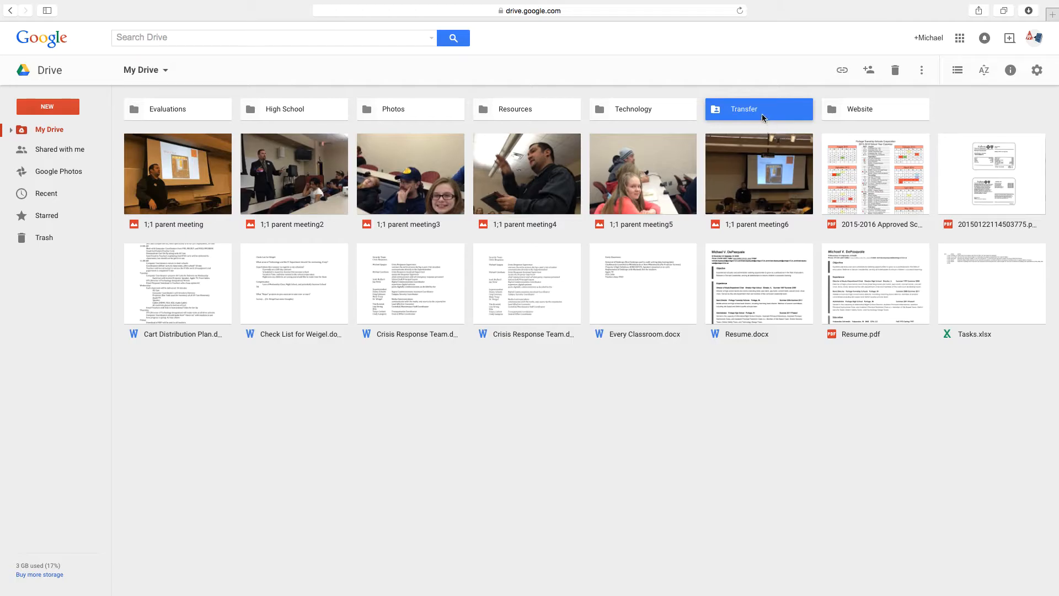
pyautogui.moveTo(630, 179)
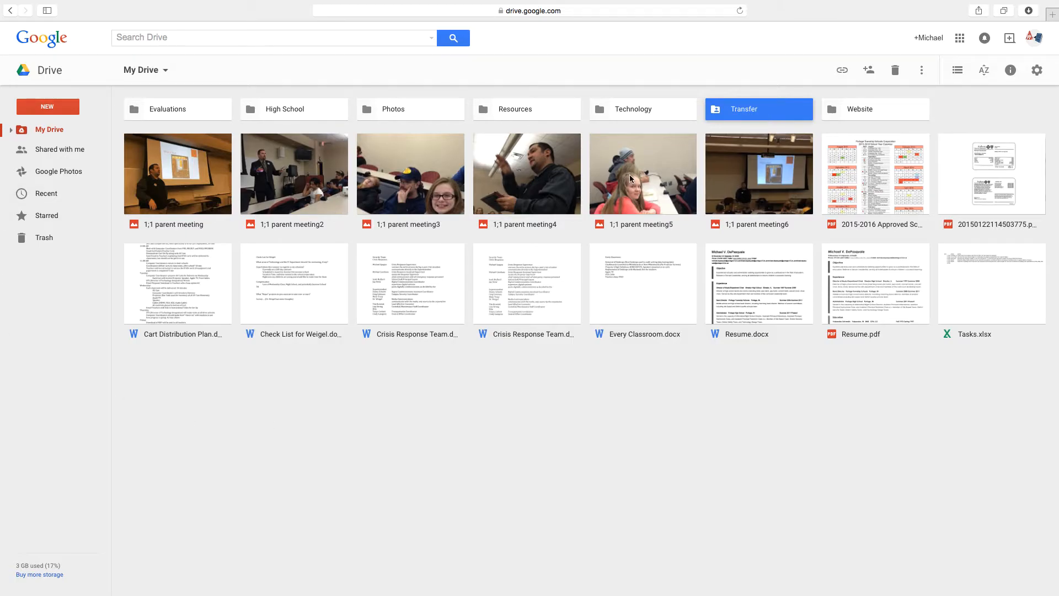
pyautogui.moveTo(662, 148)
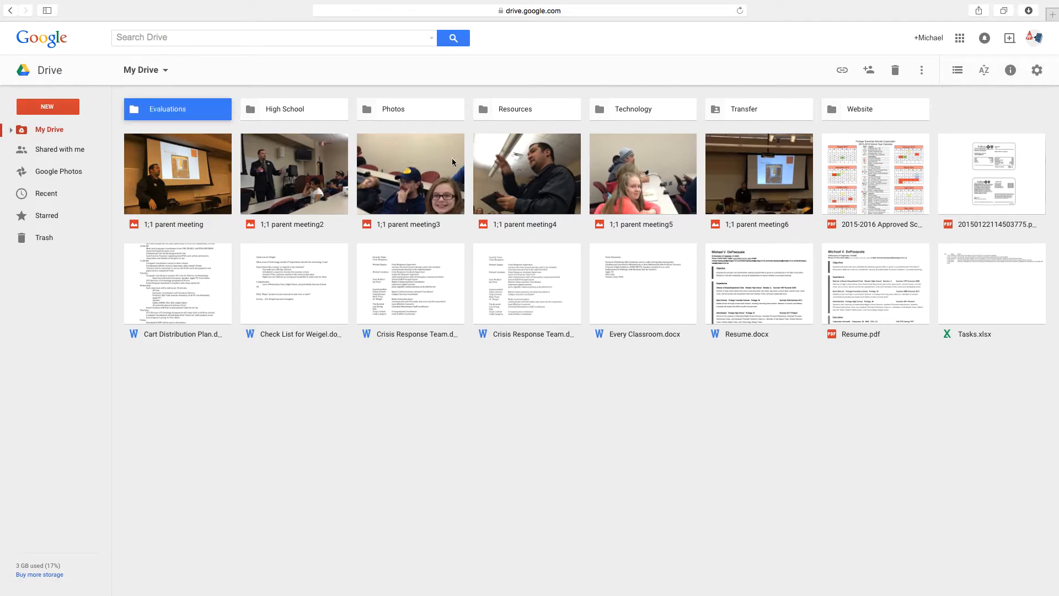
pyautogui.moveTo(753, 184)
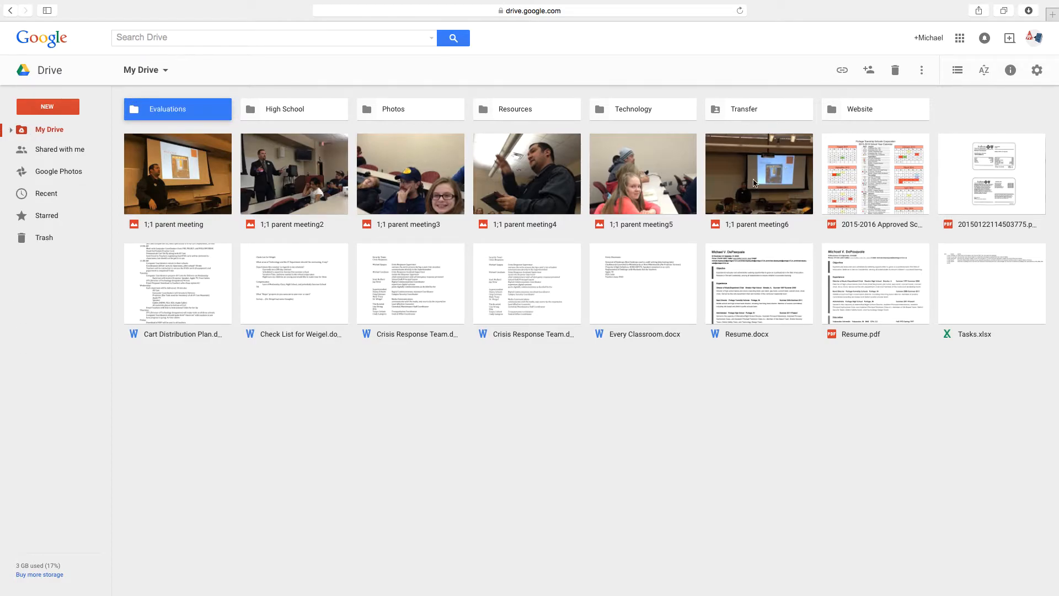
# - Move the '1;1 parent meeting' photo into Transfer and confirm the 'Share this file?' dialog
pyautogui.rightClick(757, 173)
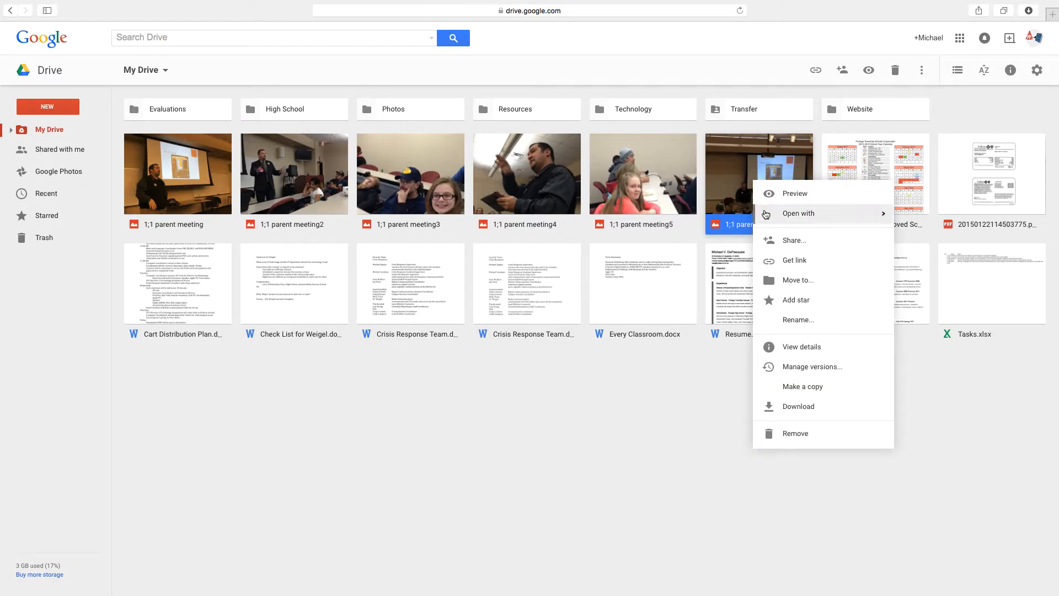
pyautogui.moveTo(652, 355)
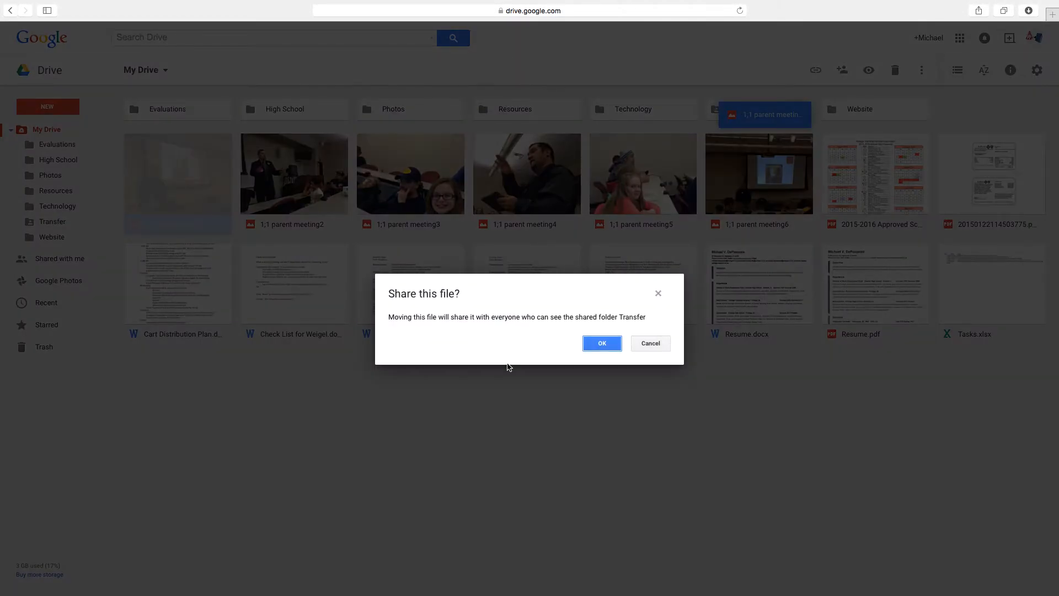
pyautogui.moveTo(415, 304)
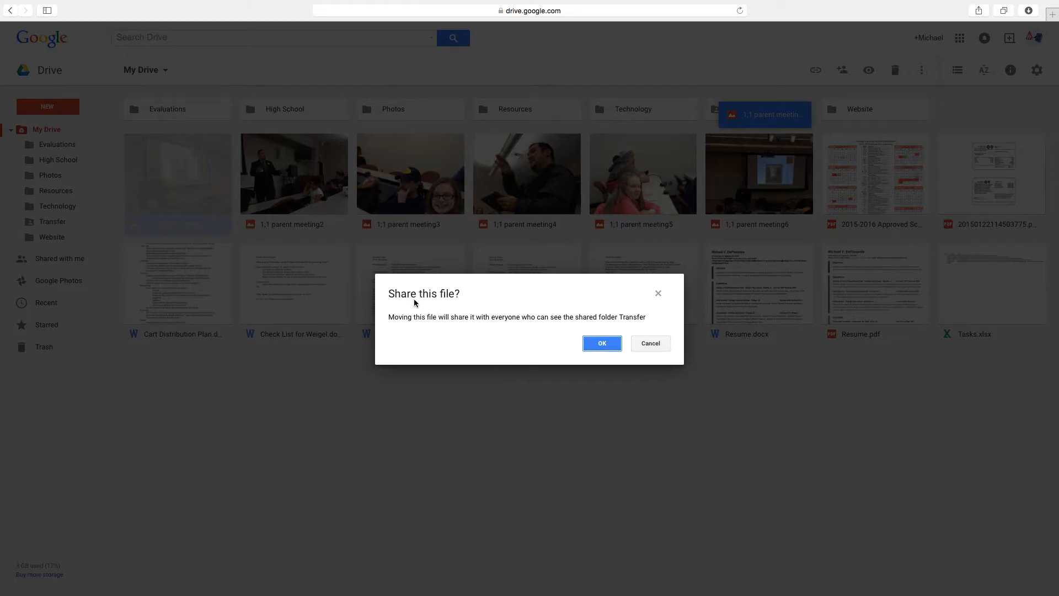
pyautogui.moveTo(500, 297)
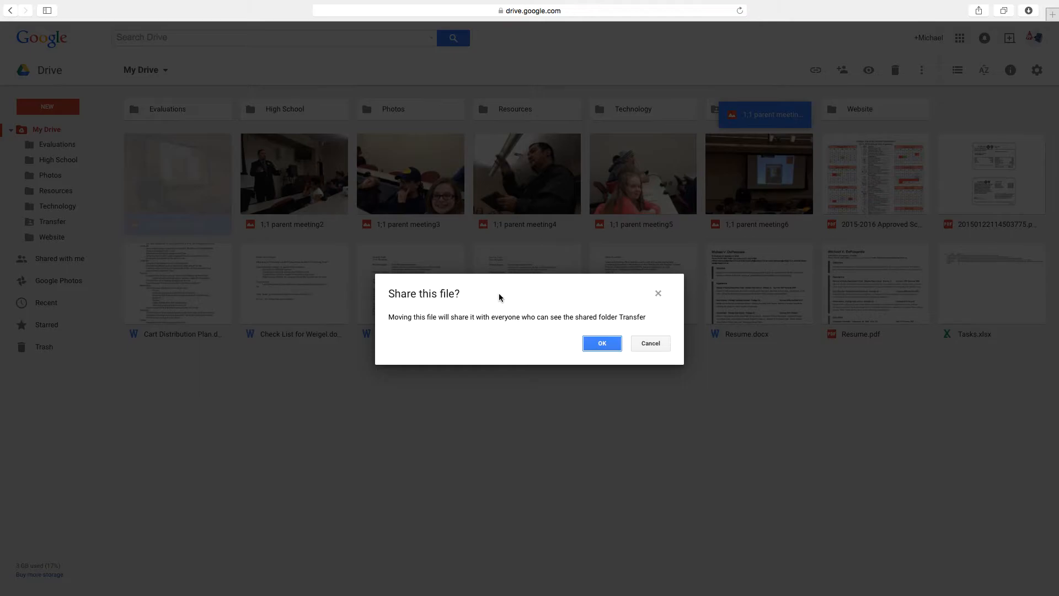
pyautogui.moveTo(565, 332)
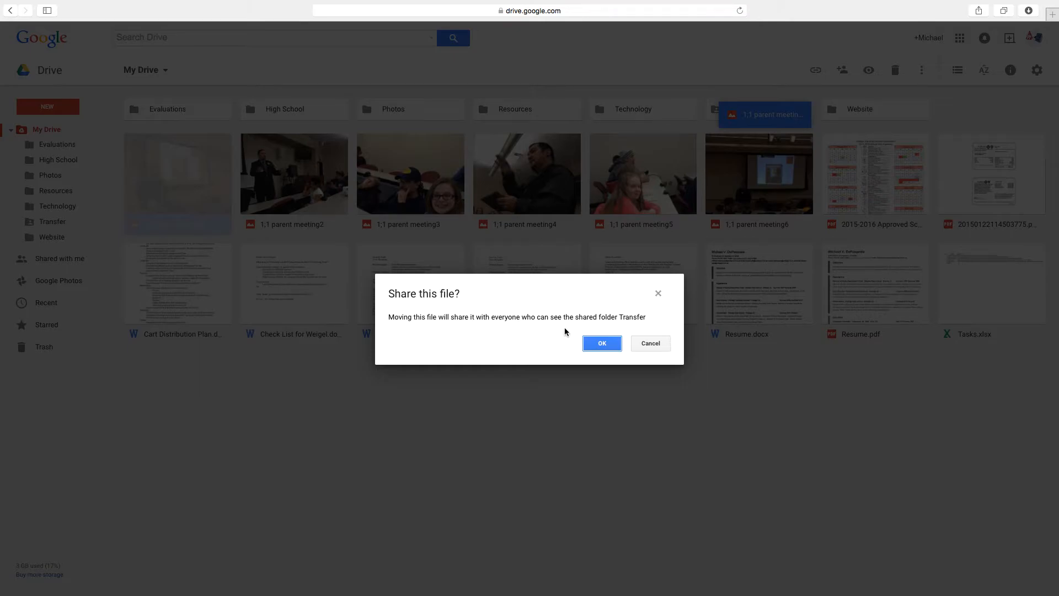
pyautogui.moveTo(639, 484)
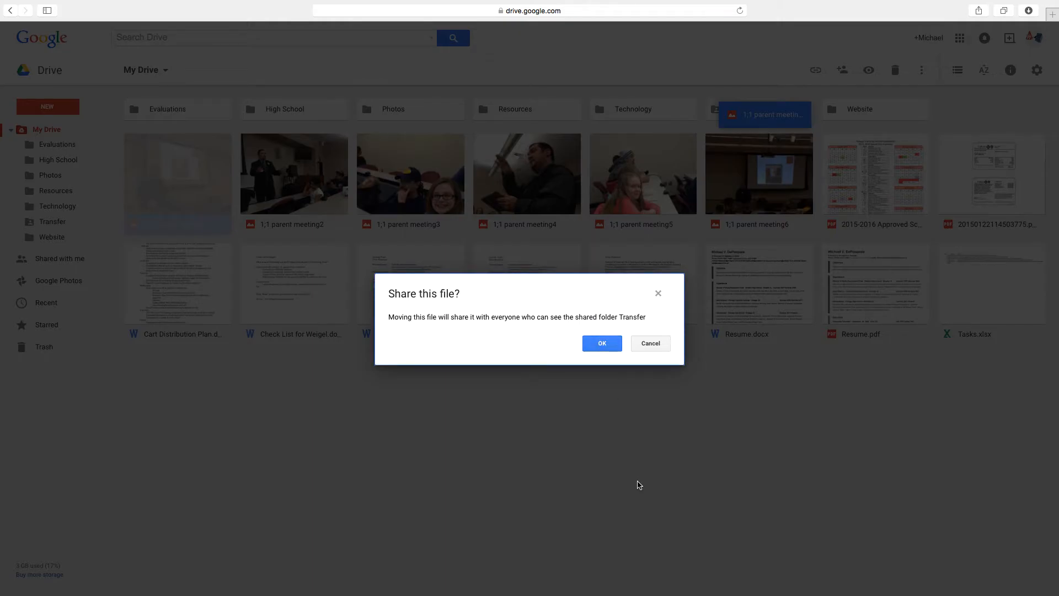
pyautogui.click(600, 343)
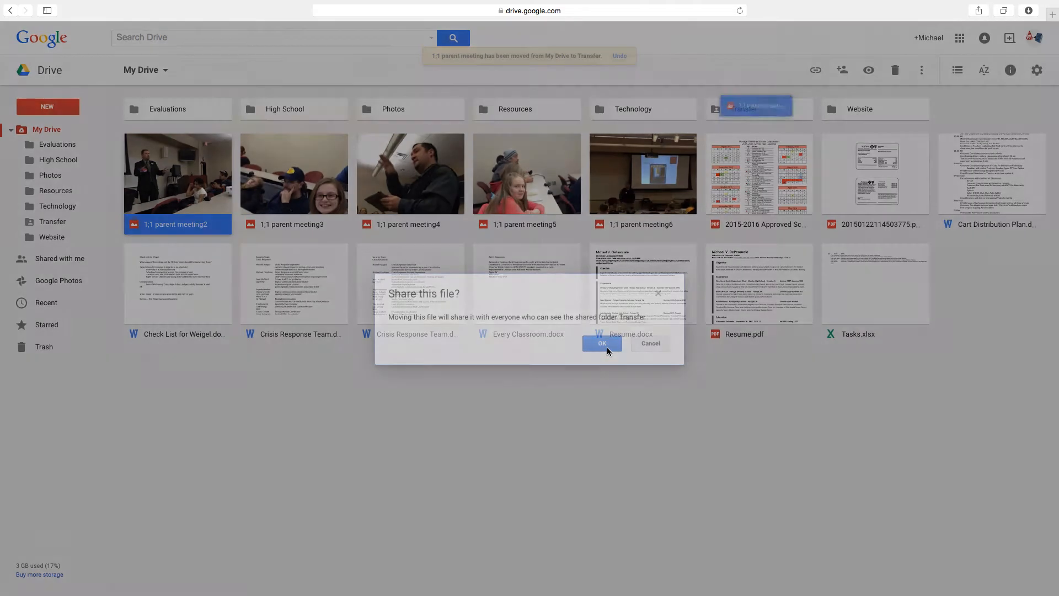
pyautogui.click(601, 343)
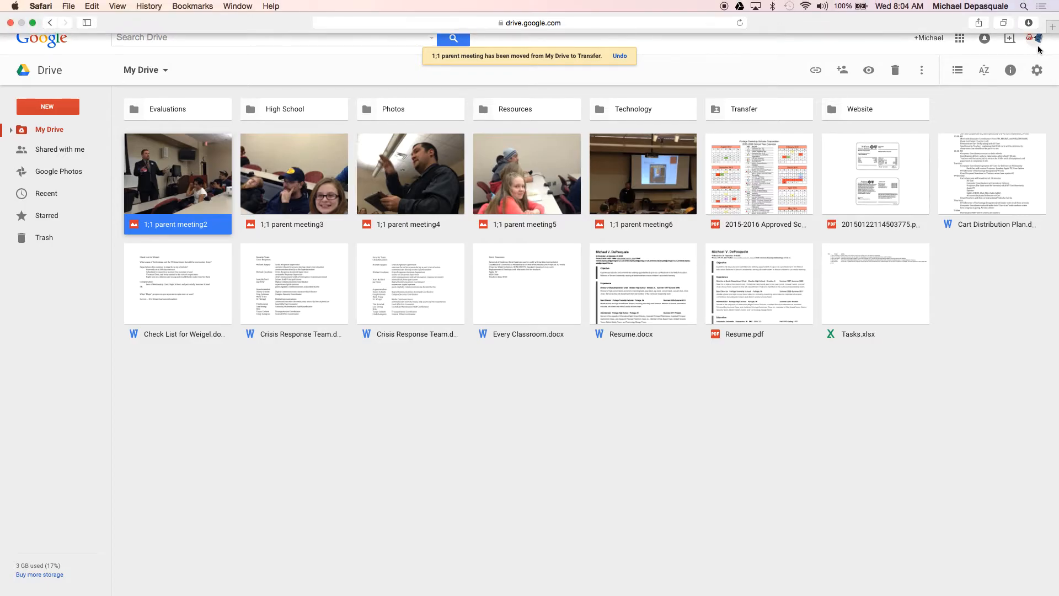
# - Sign out of the personal account and sign in to the portage.k12.in.us school account
pyautogui.click(1033, 37)
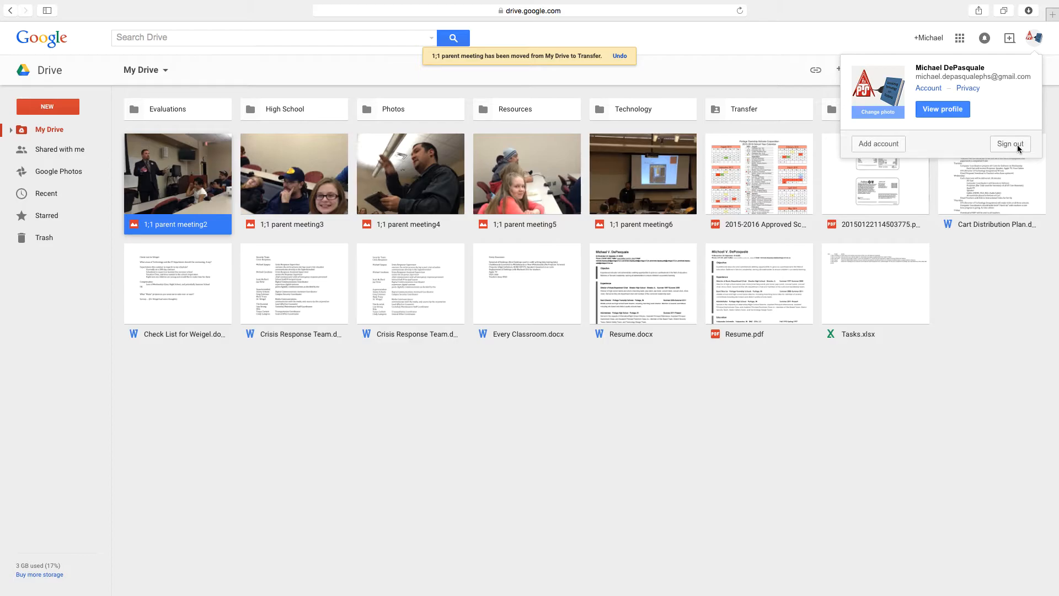
pyautogui.click(1010, 144)
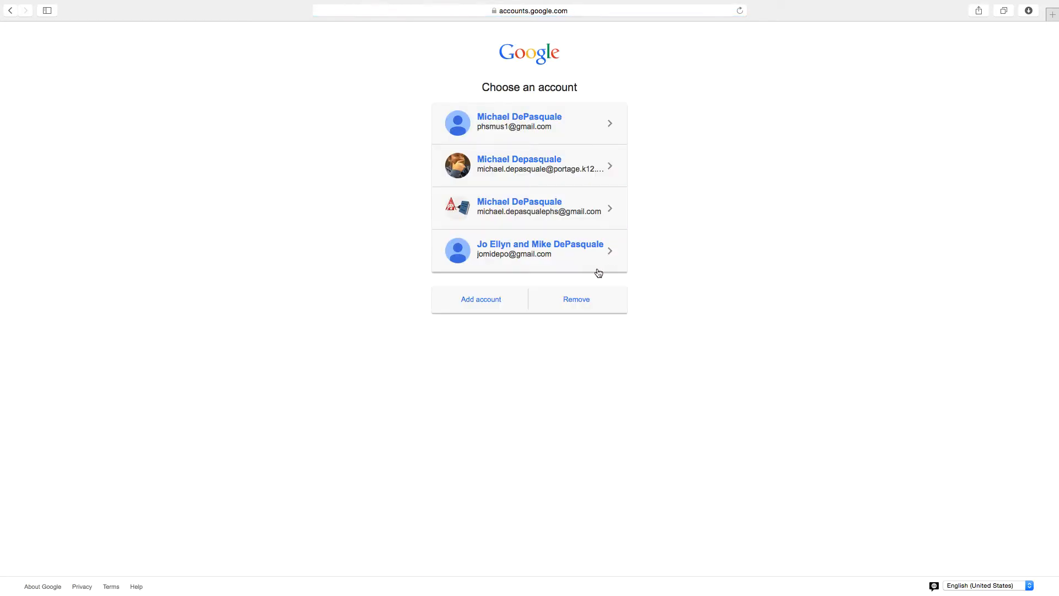
pyautogui.click(528, 164)
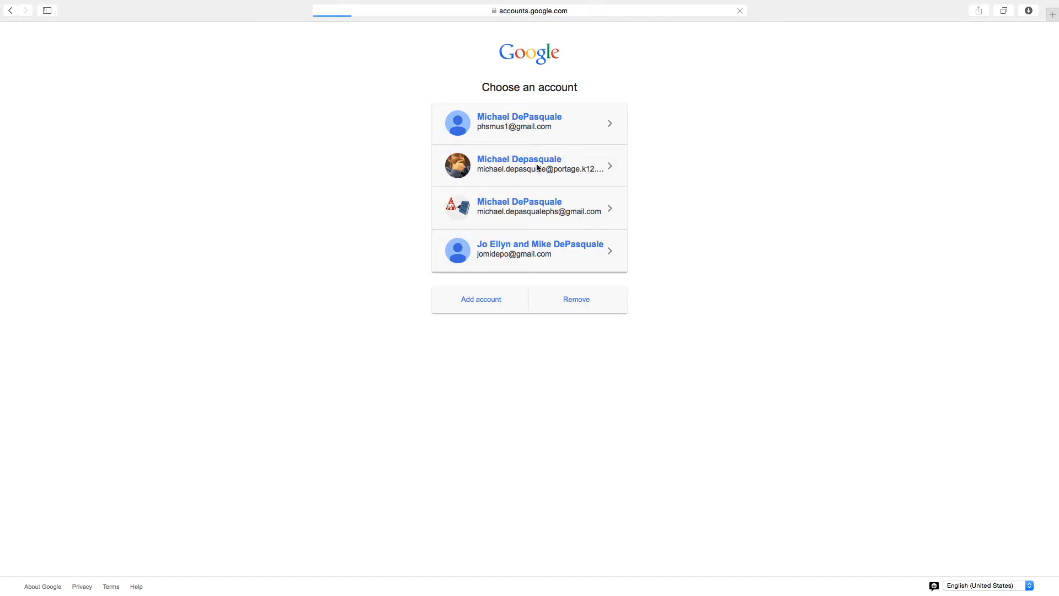
pyautogui.click(529, 165)
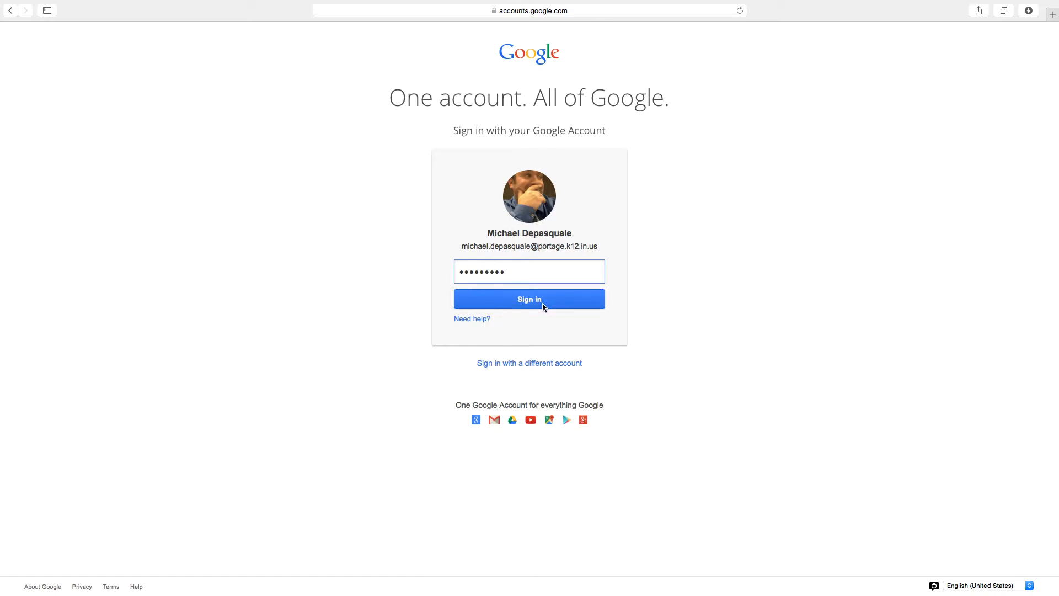
pyautogui.click(528, 299)
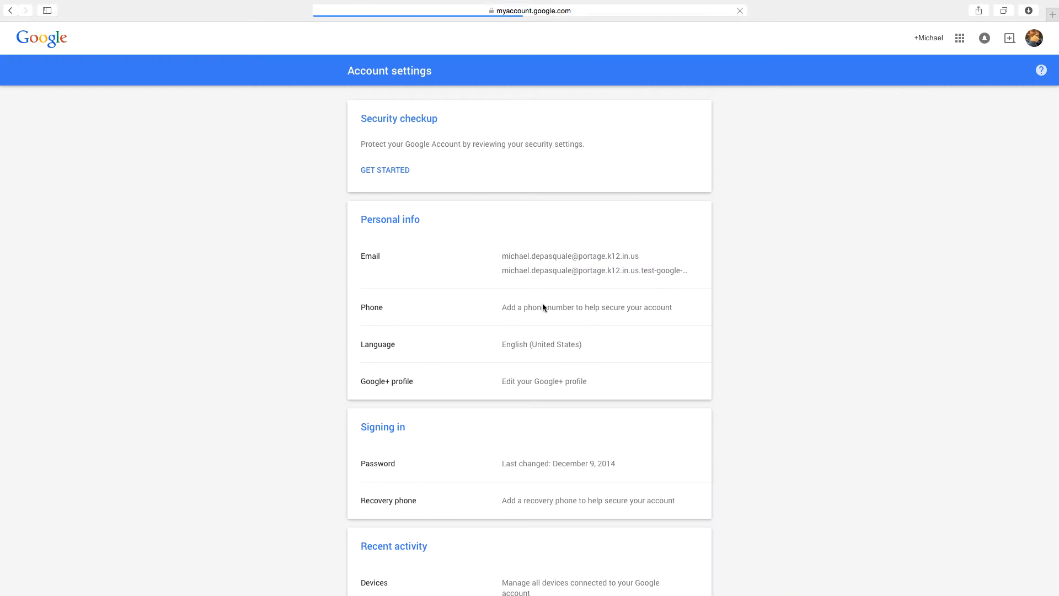
pyautogui.moveTo(916, 47)
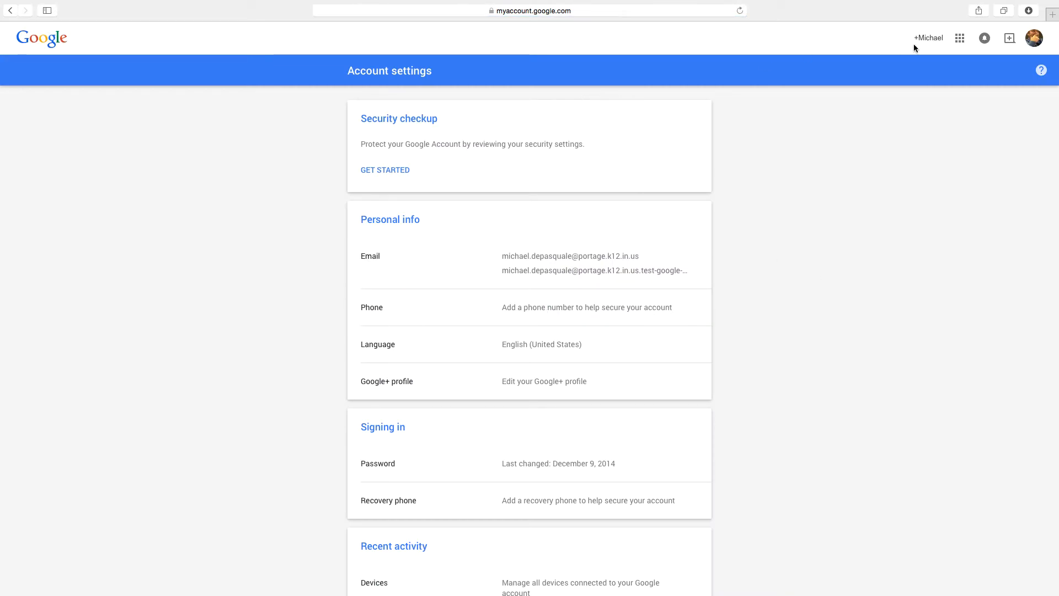
pyautogui.click(958, 37)
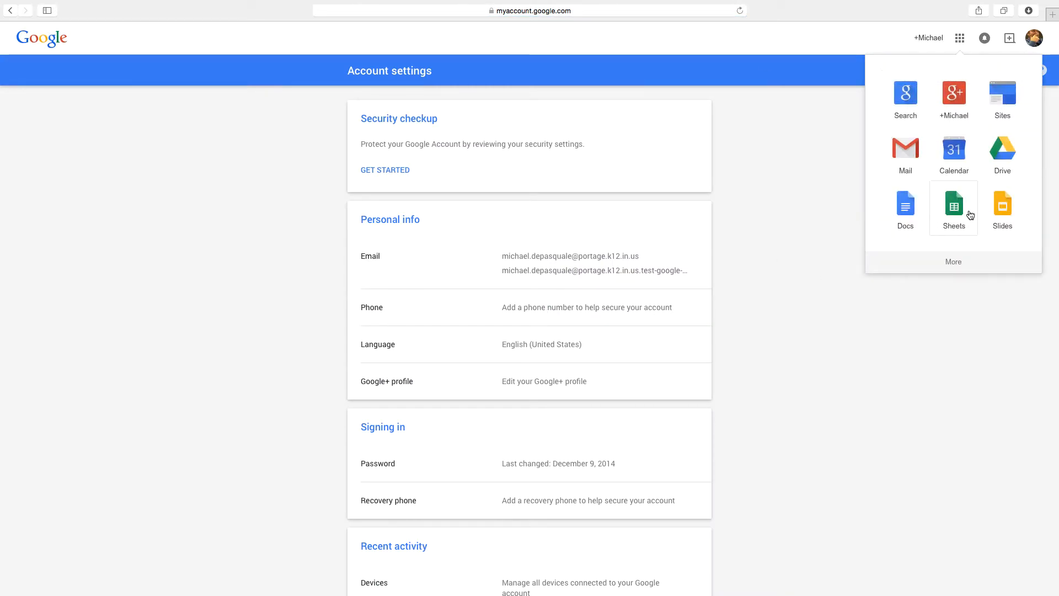
pyautogui.moveTo(1002, 152)
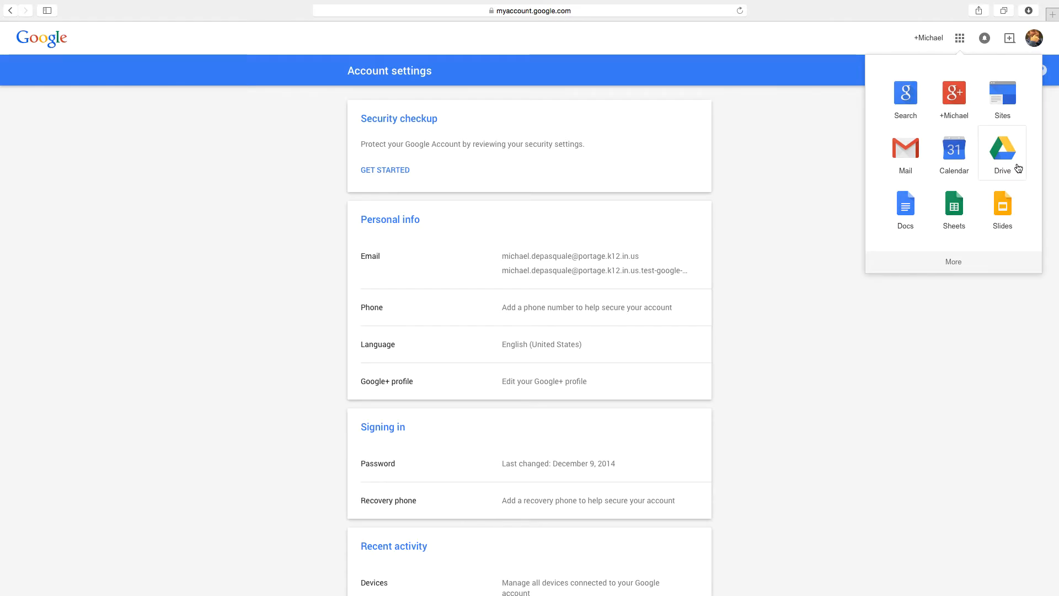
# - In the school account's Drive, view Shared with me and look inside the Transfer folder at the photo
pyautogui.click(1002, 147)
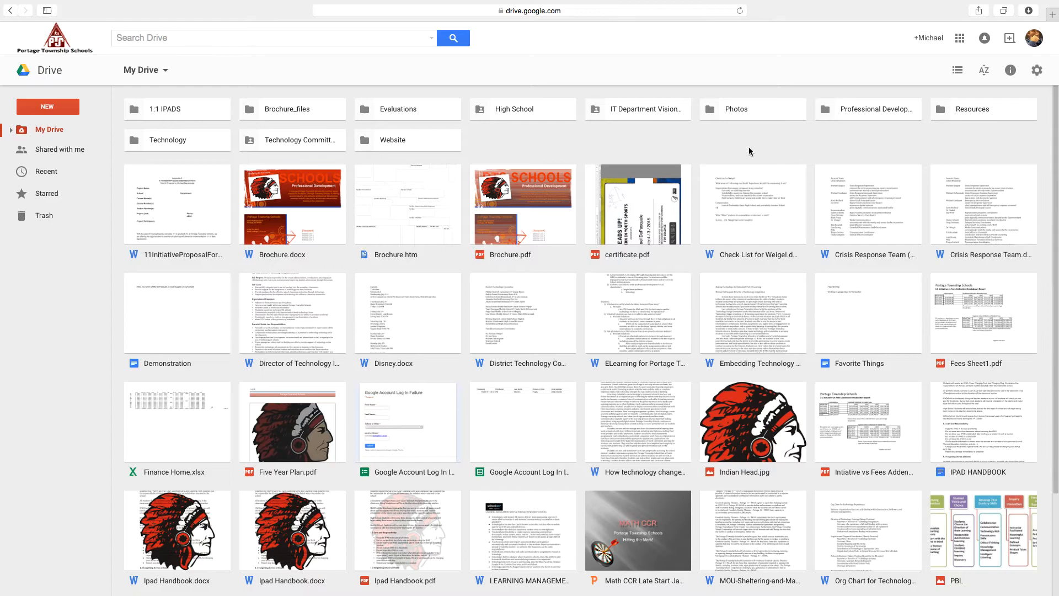
pyautogui.moveTo(62, 149)
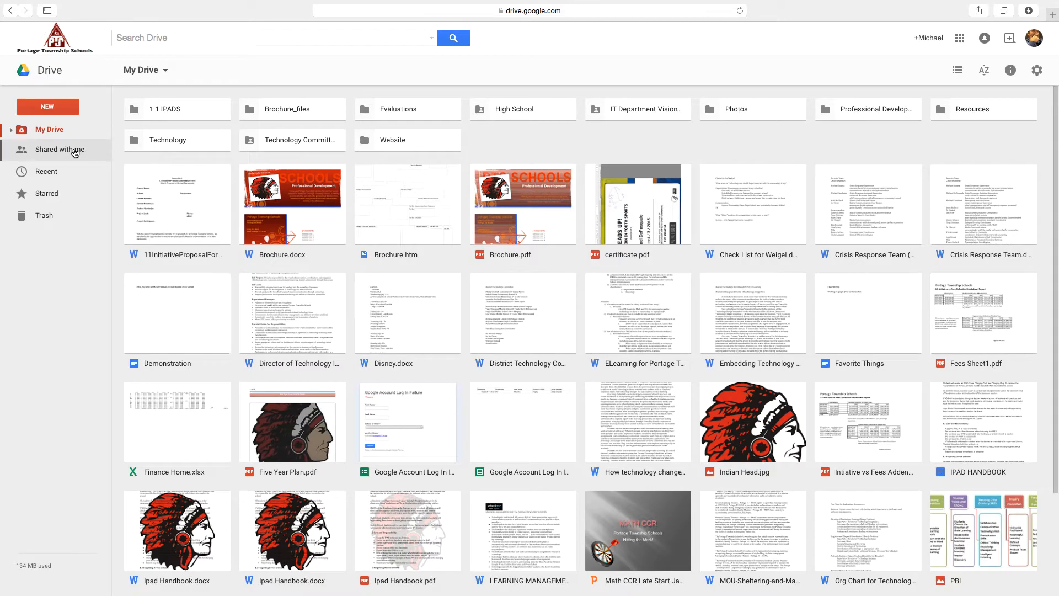
pyautogui.click(60, 148)
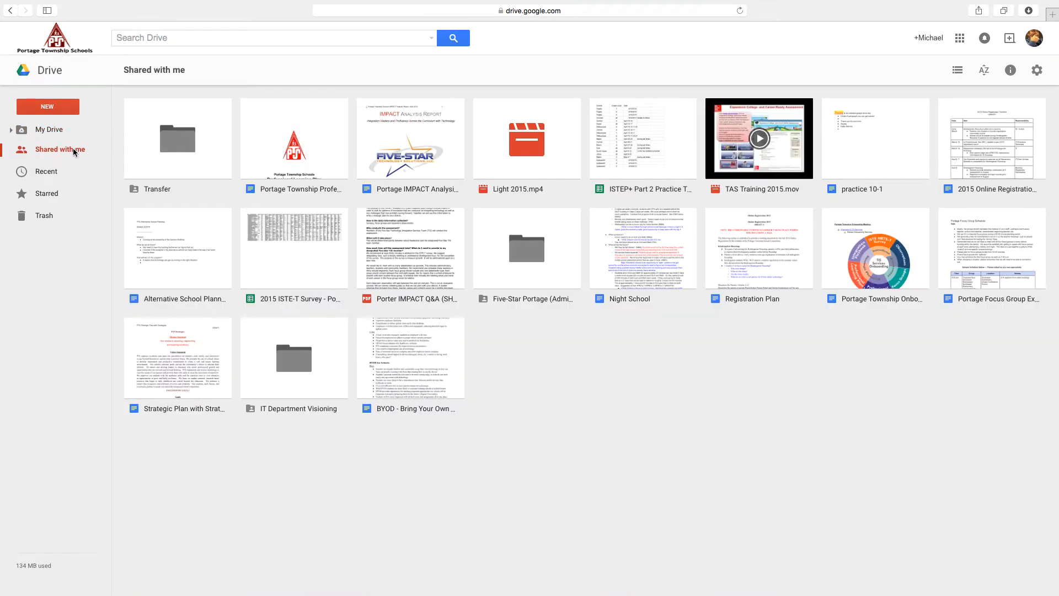
pyautogui.moveTo(192, 154)
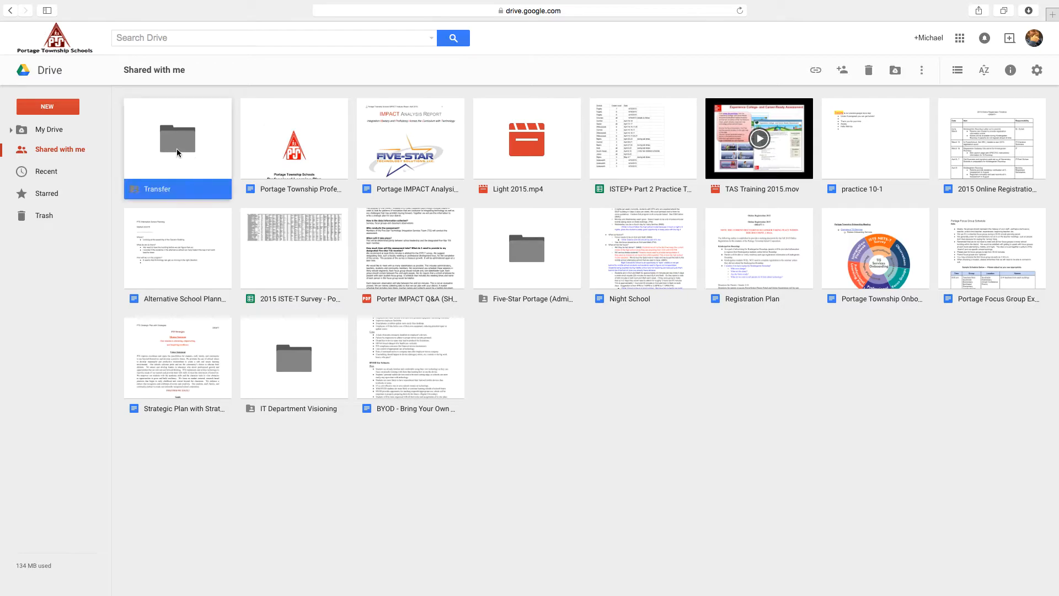
pyautogui.doubleClick(178, 139)
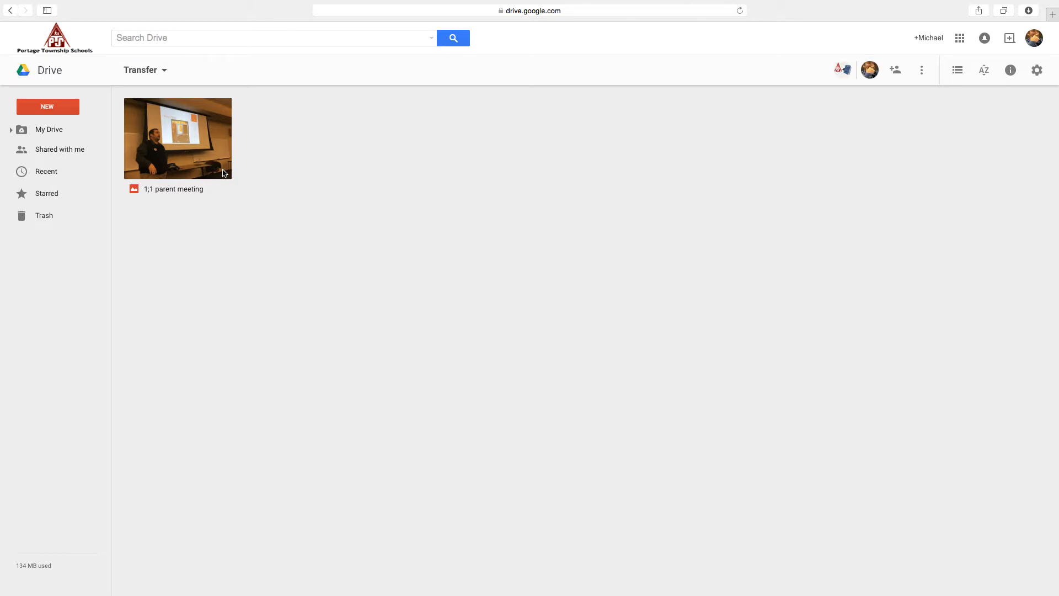
pyautogui.rightClick(178, 139)
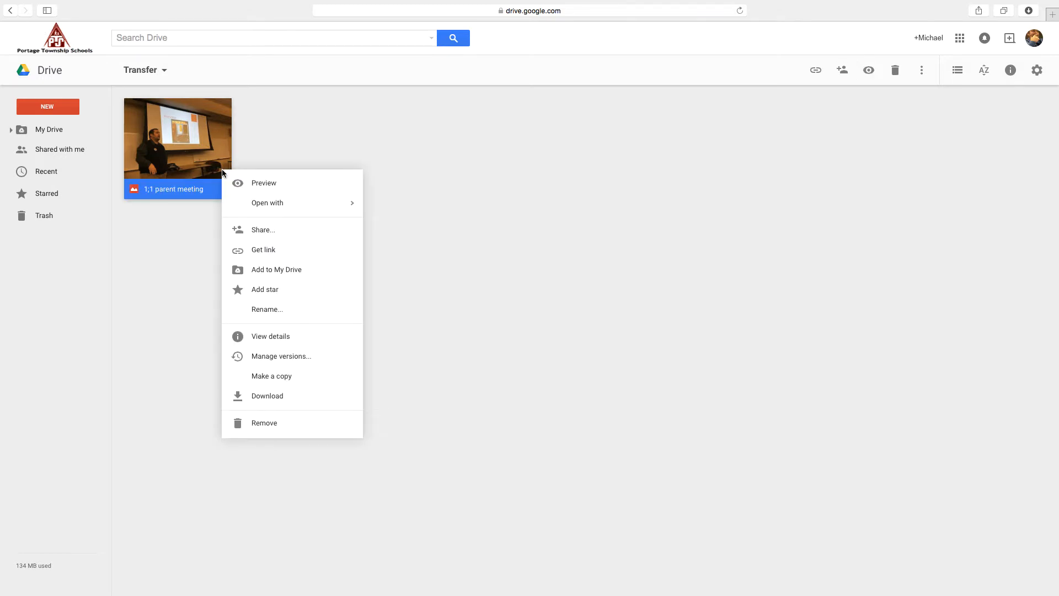
pyautogui.moveTo(244, 134)
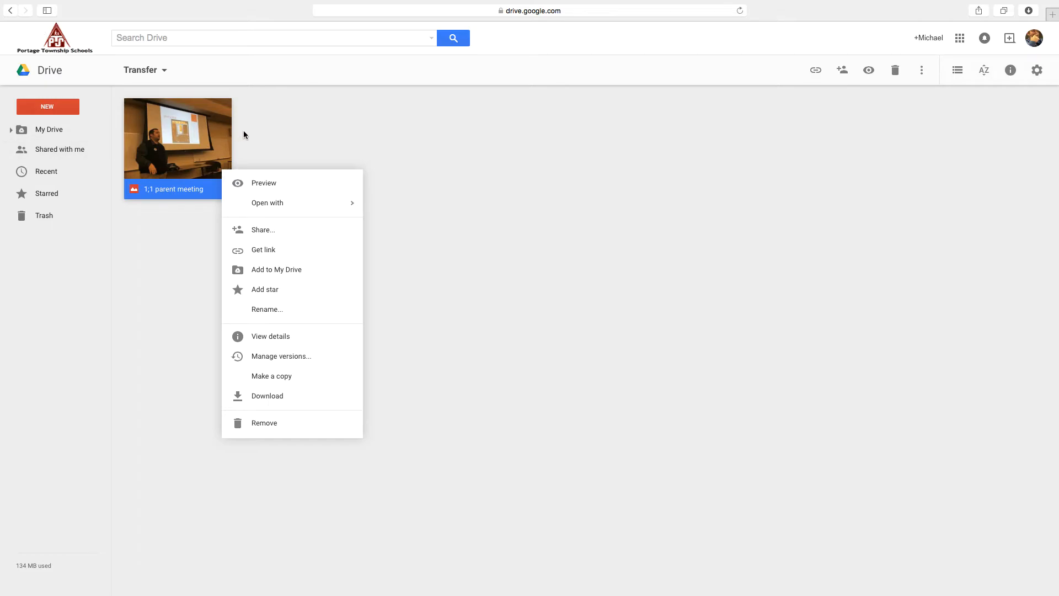
# - Return to the Shared with me list and bring up the Transfer folder's actions
pyautogui.click(60, 149)
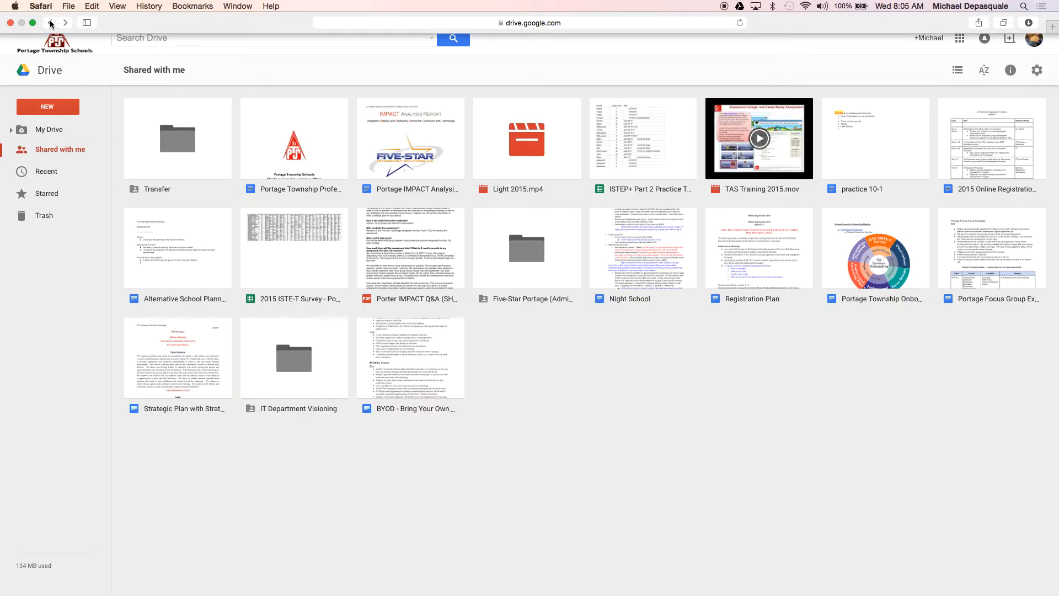
pyautogui.rightClick(176, 137)
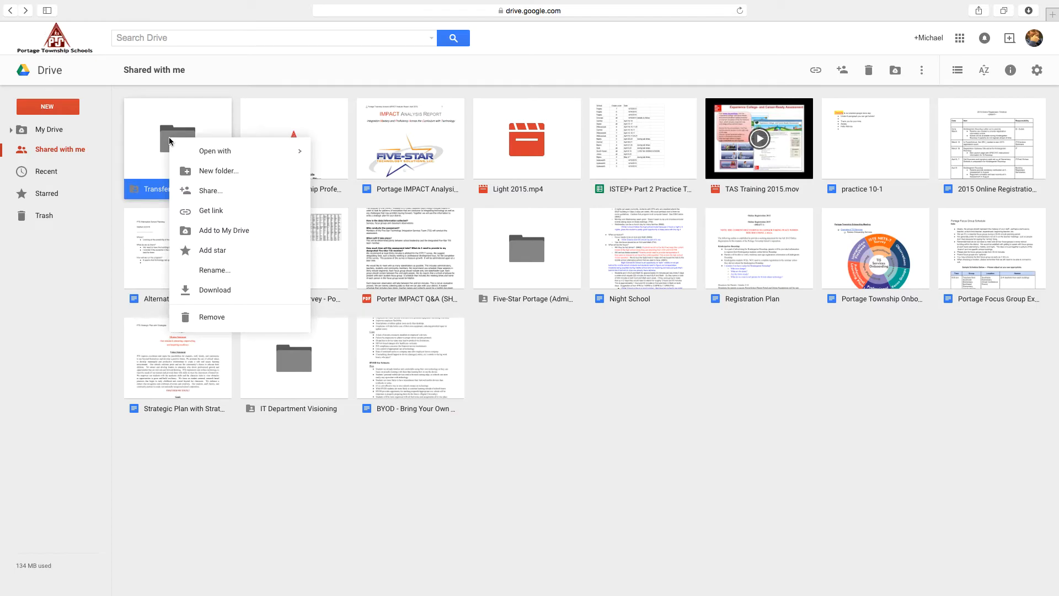
pyautogui.moveTo(243, 151)
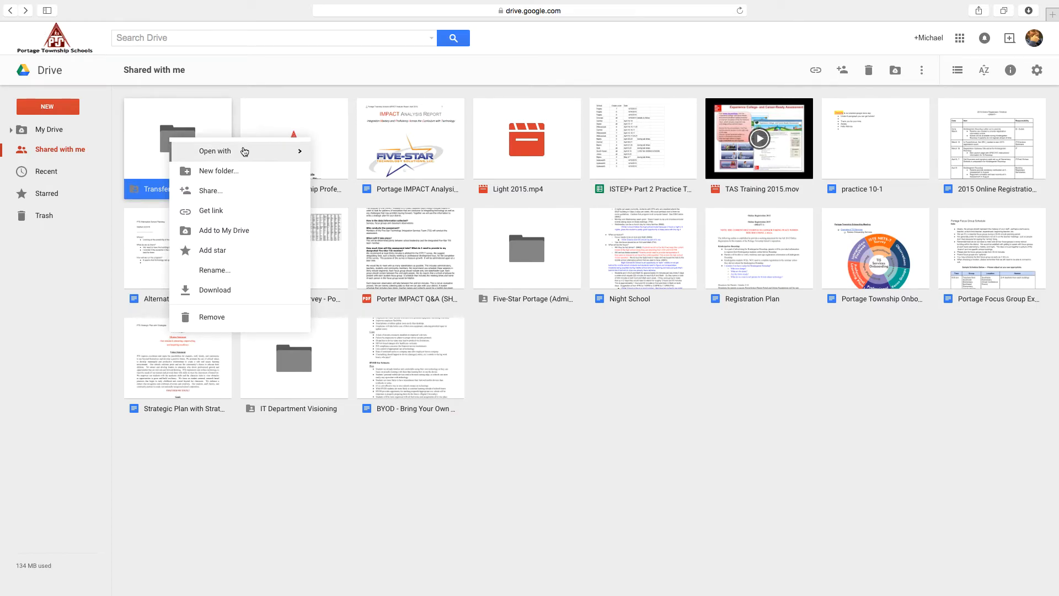
pyautogui.moveTo(262, 170)
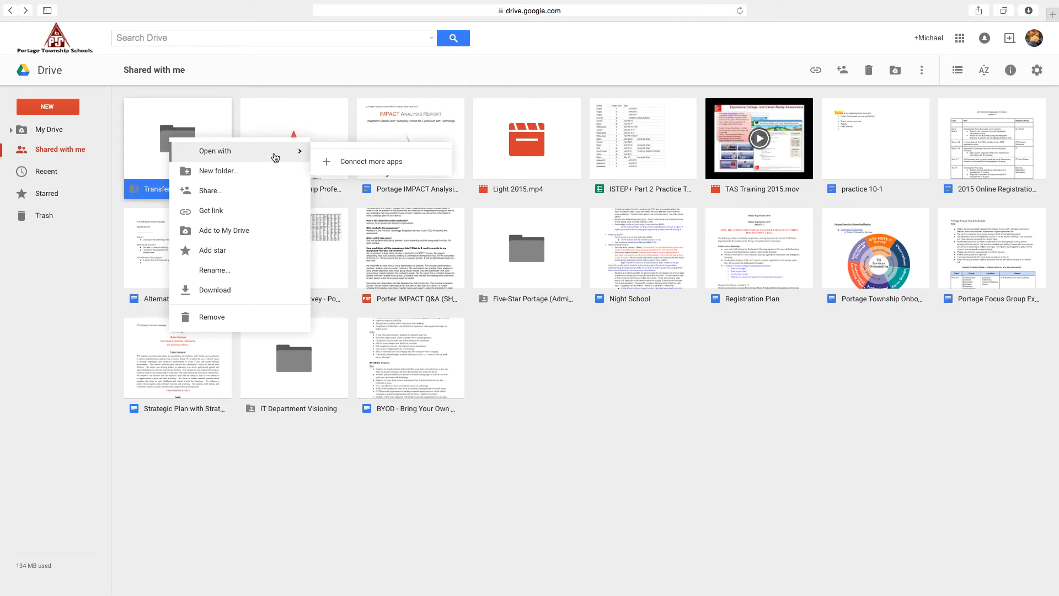
pyautogui.moveTo(239, 290)
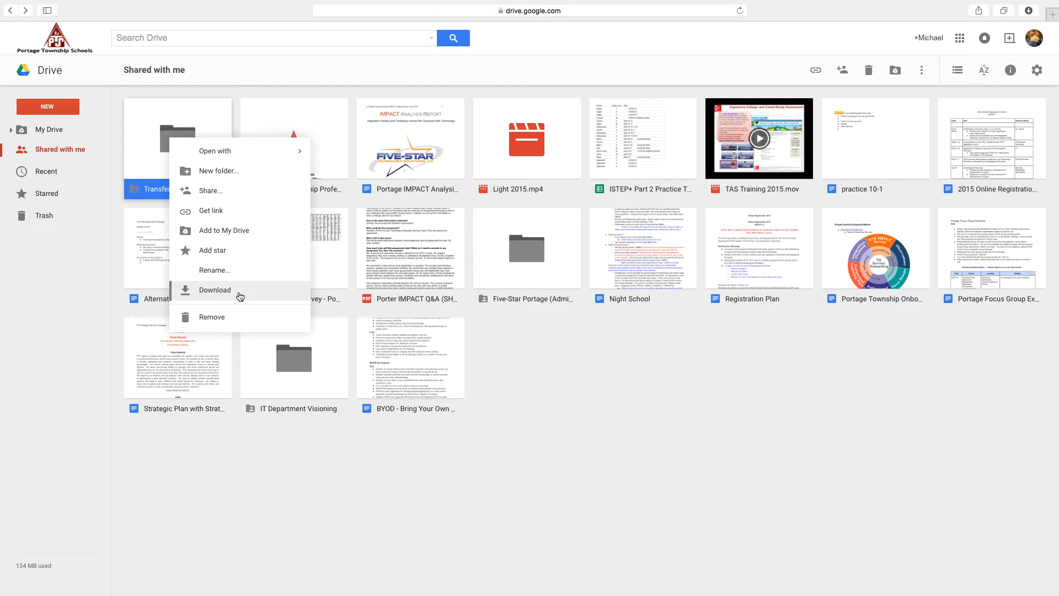
pyautogui.moveTo(236, 229)
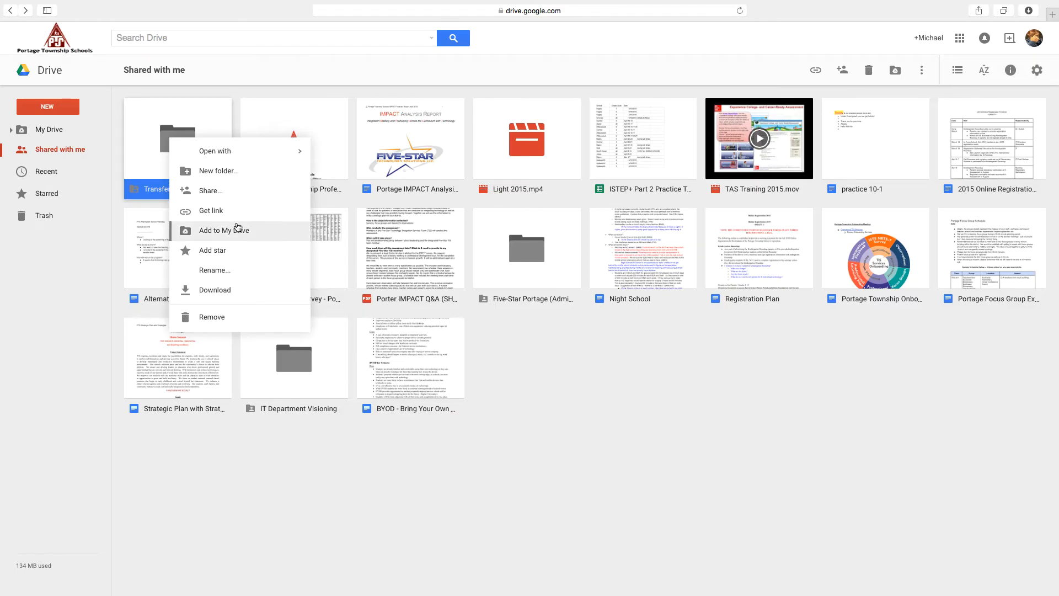
pyautogui.moveTo(192, 237)
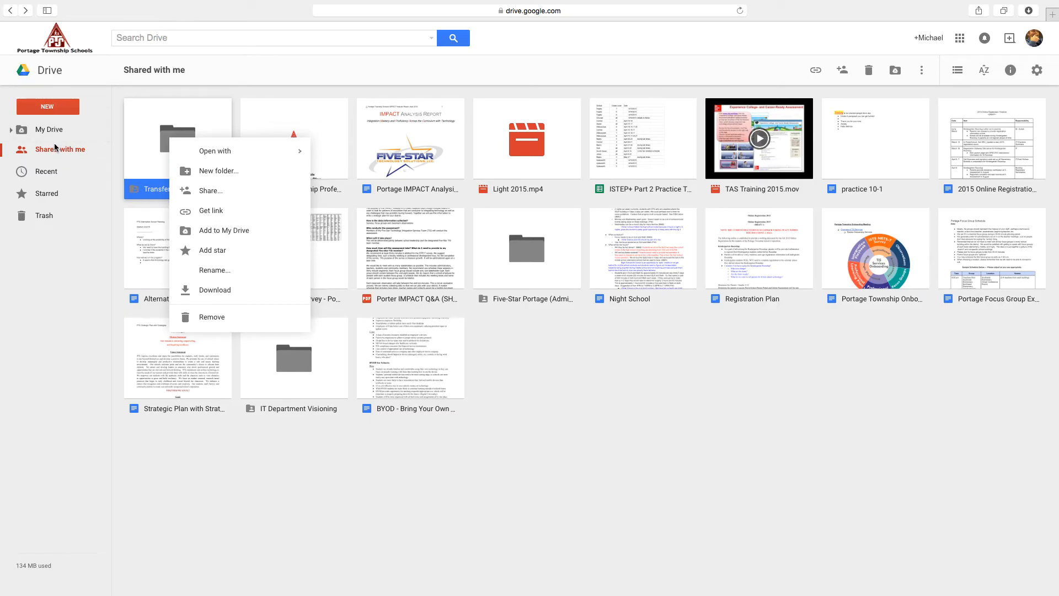
pyautogui.moveTo(224, 230)
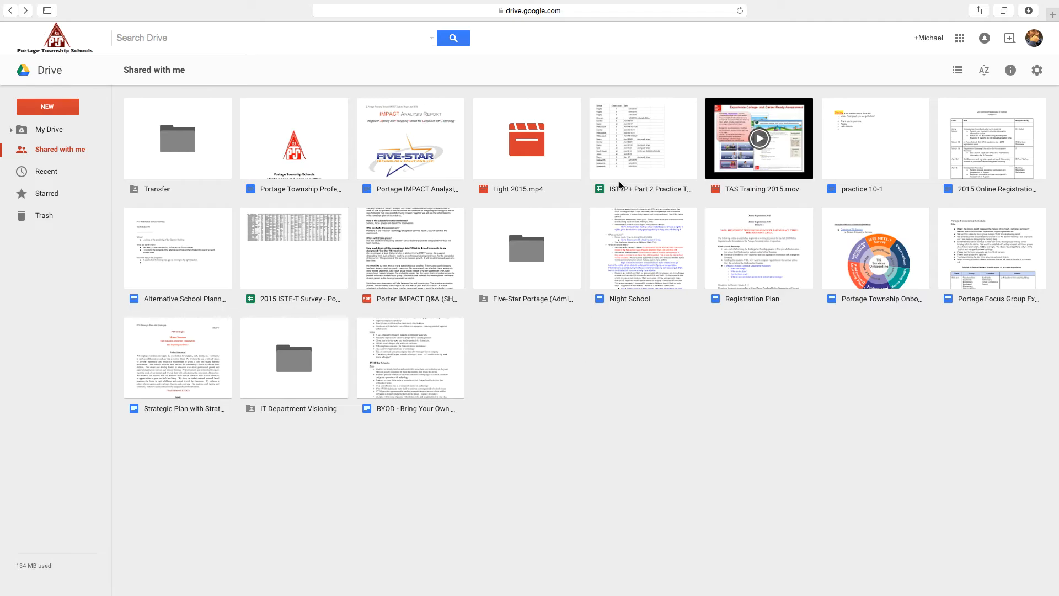
pyautogui.moveTo(1034, 38)
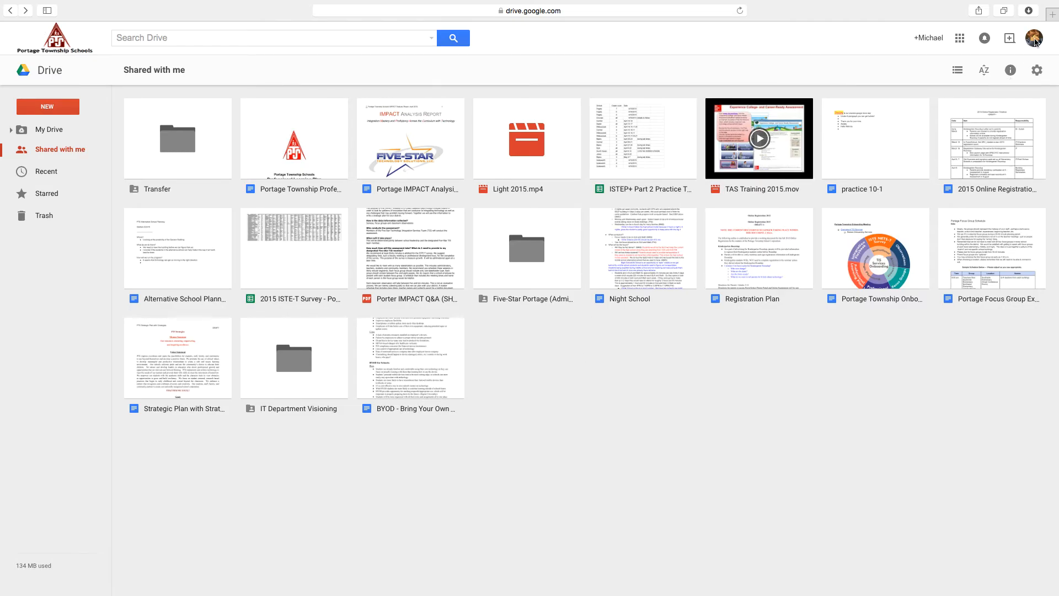
# - Add the personal Gmail account alongside the school one, signing in and declining Safari's save-password prompt
pyautogui.click(1034, 38)
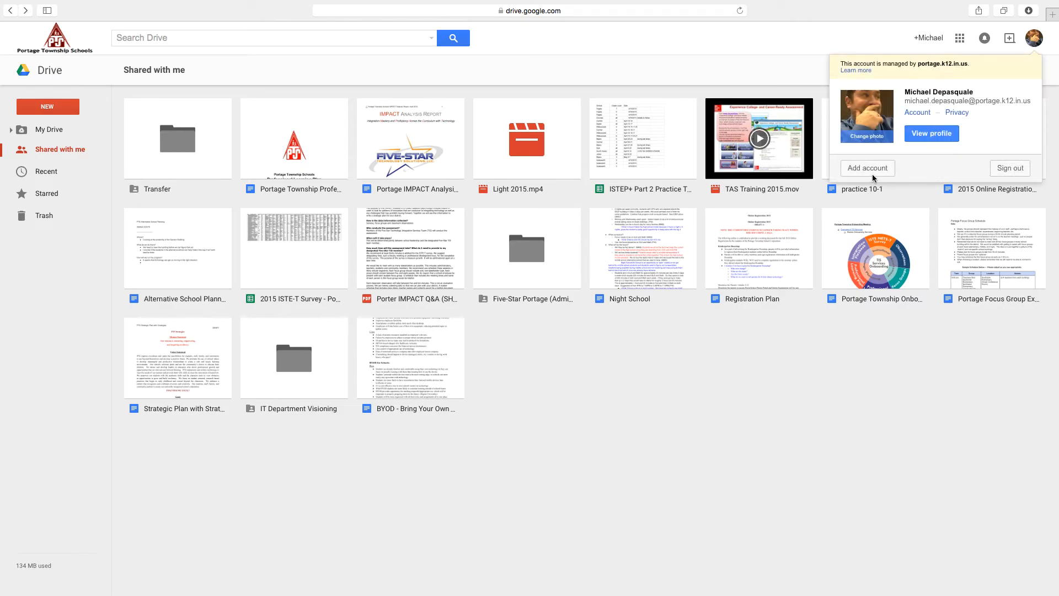
pyautogui.click(867, 168)
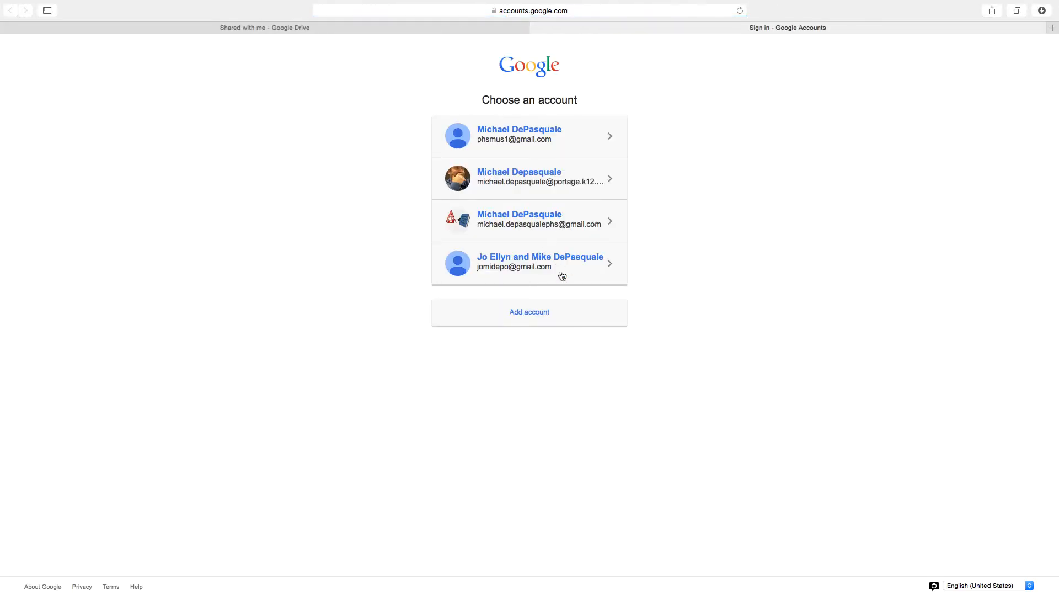
pyautogui.moveTo(558, 185)
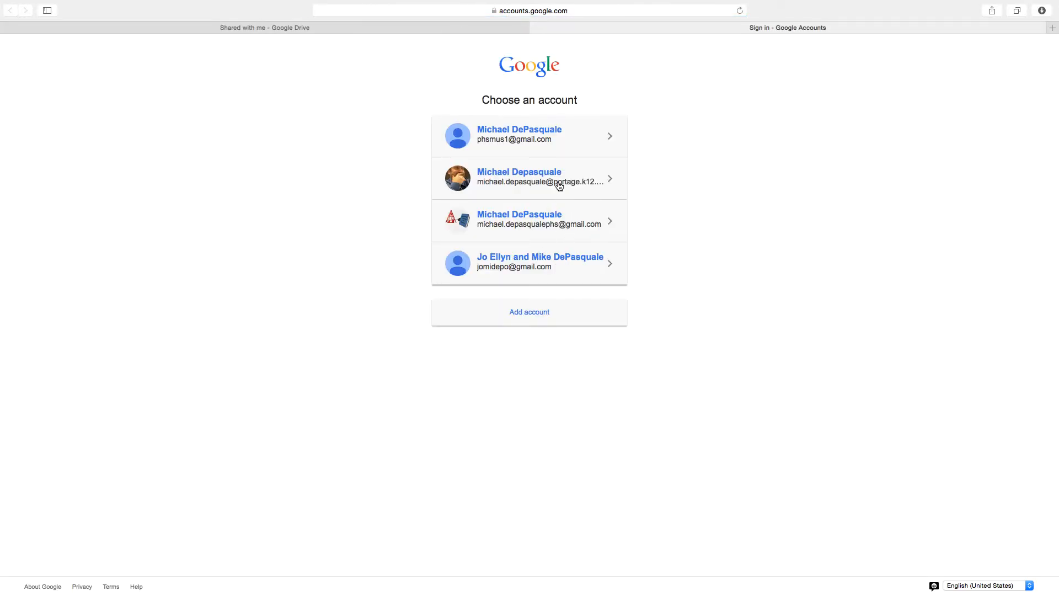
pyautogui.click(528, 219)
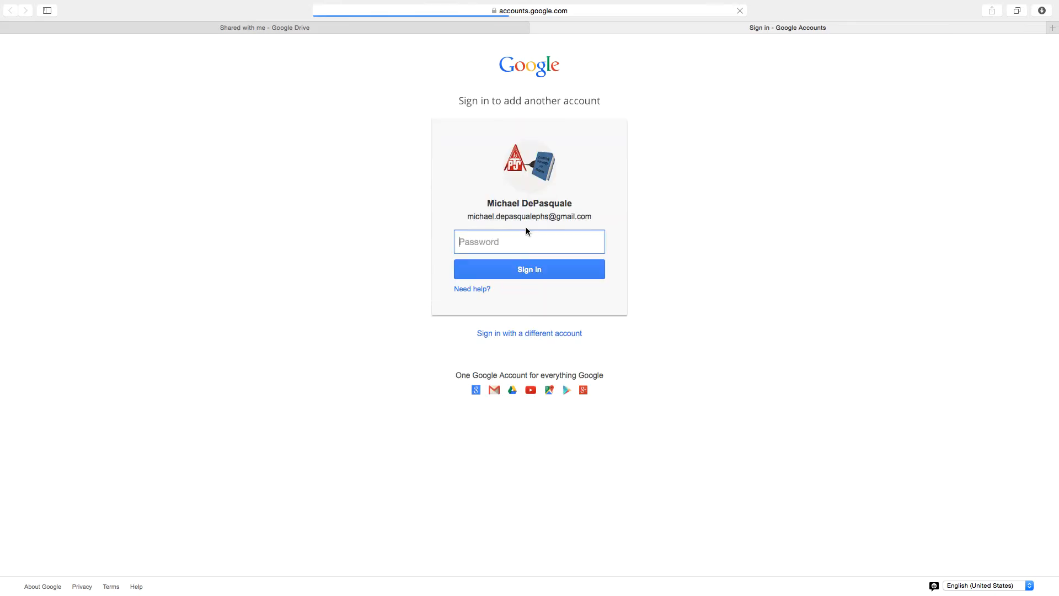
pyautogui.write('••••')
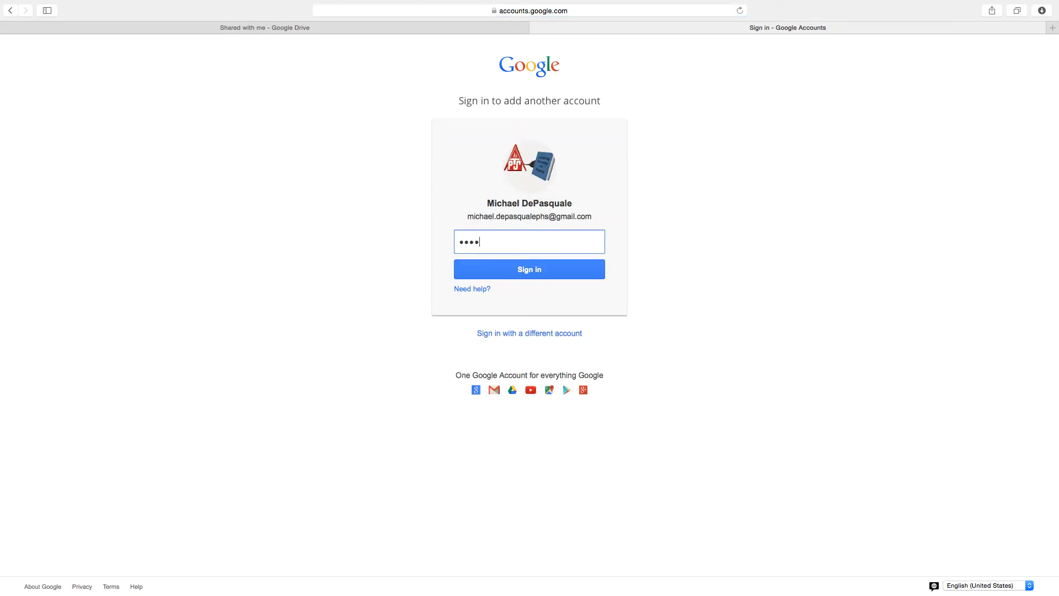
pyautogui.click(528, 269)
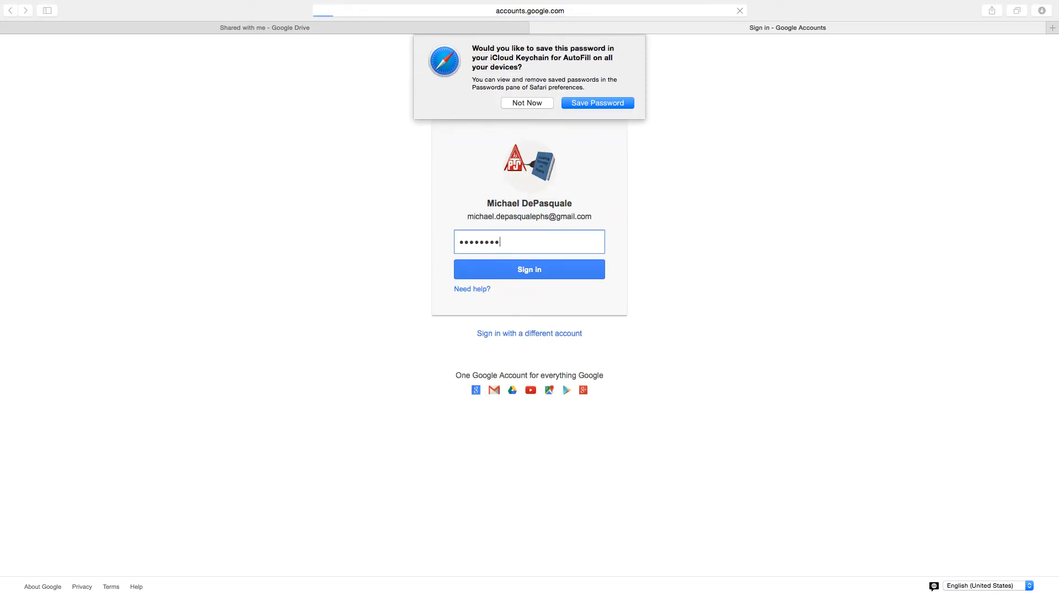
pyautogui.click(528, 269)
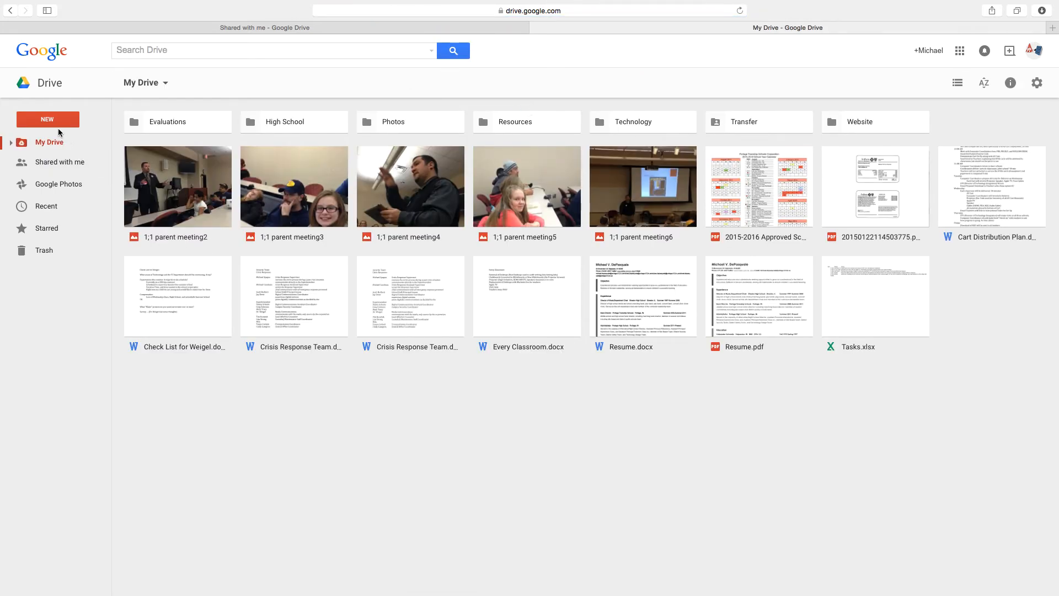
pyautogui.click(47, 120)
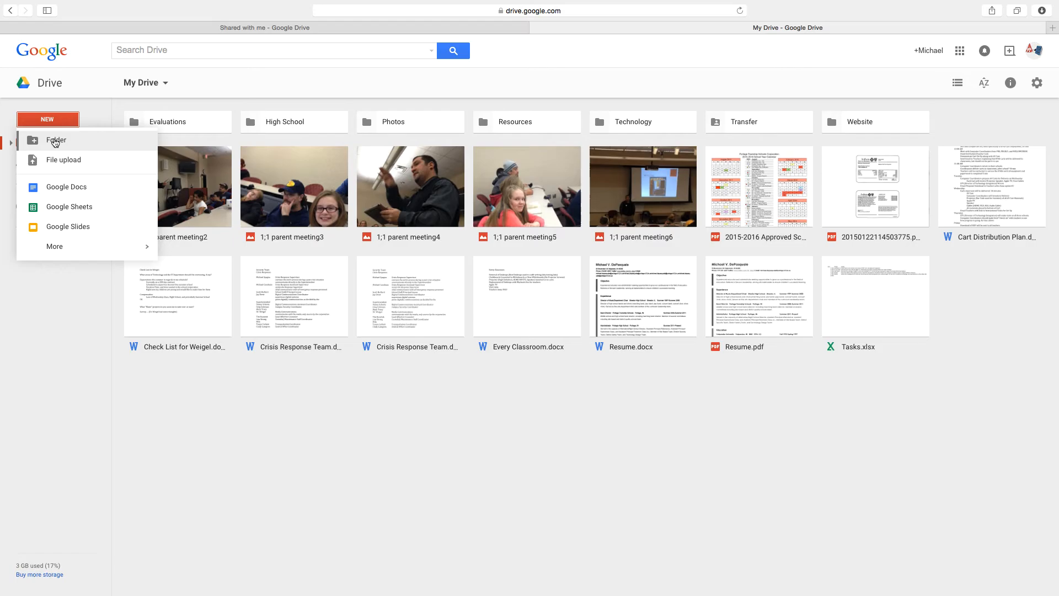
pyautogui.moveTo(796, 109)
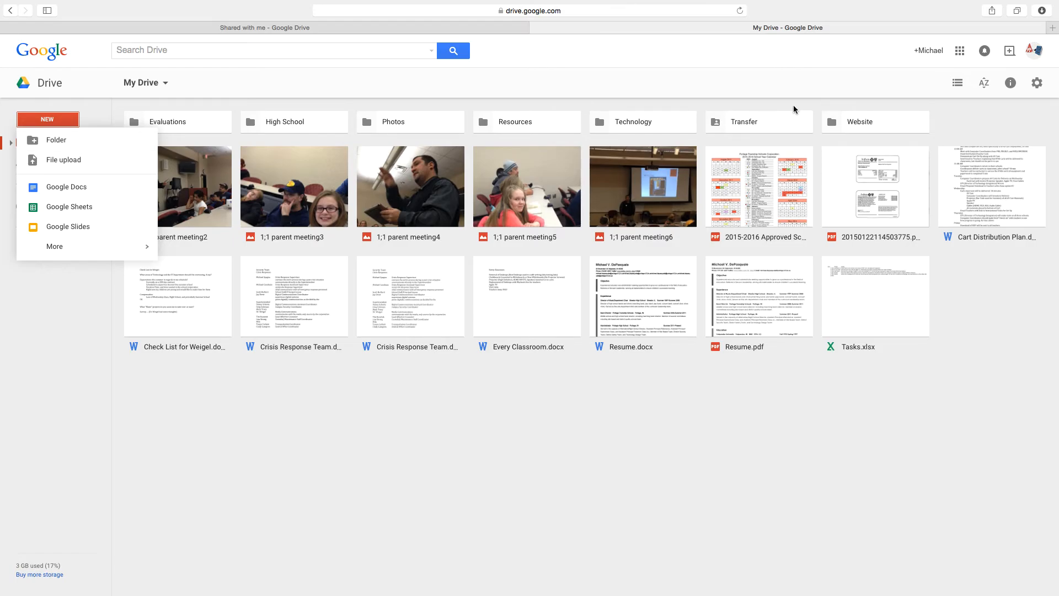
pyautogui.rightClick(743, 121)
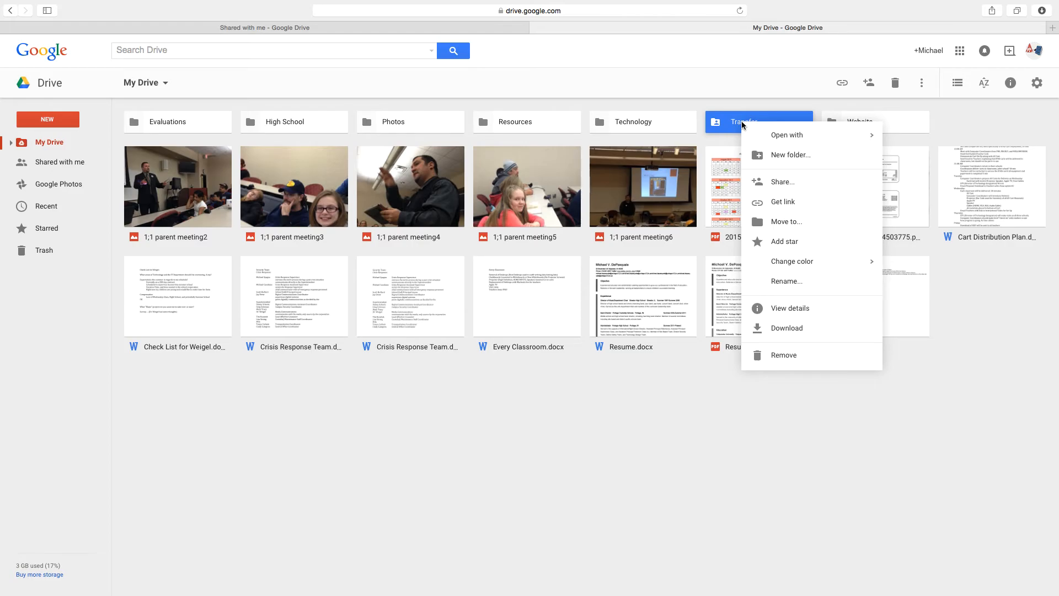
pyautogui.moveTo(782, 182)
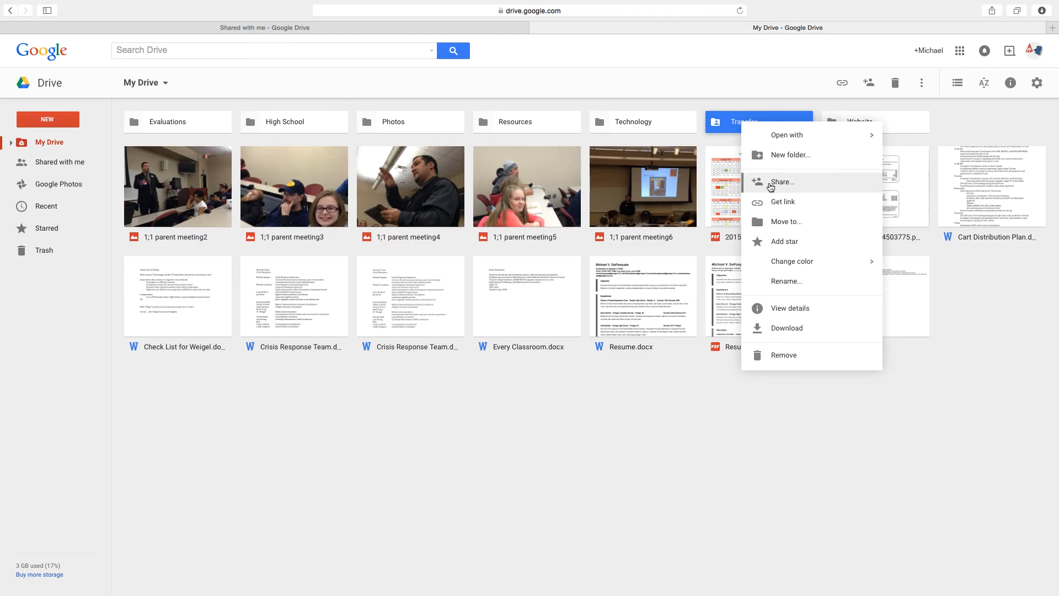
pyautogui.click(782, 182)
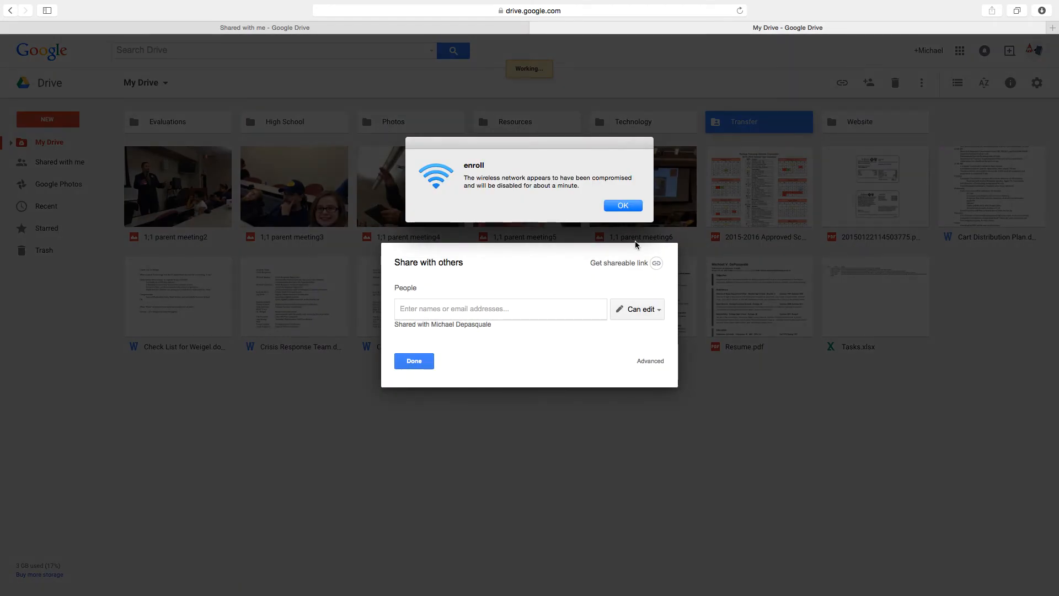
pyautogui.click(621, 206)
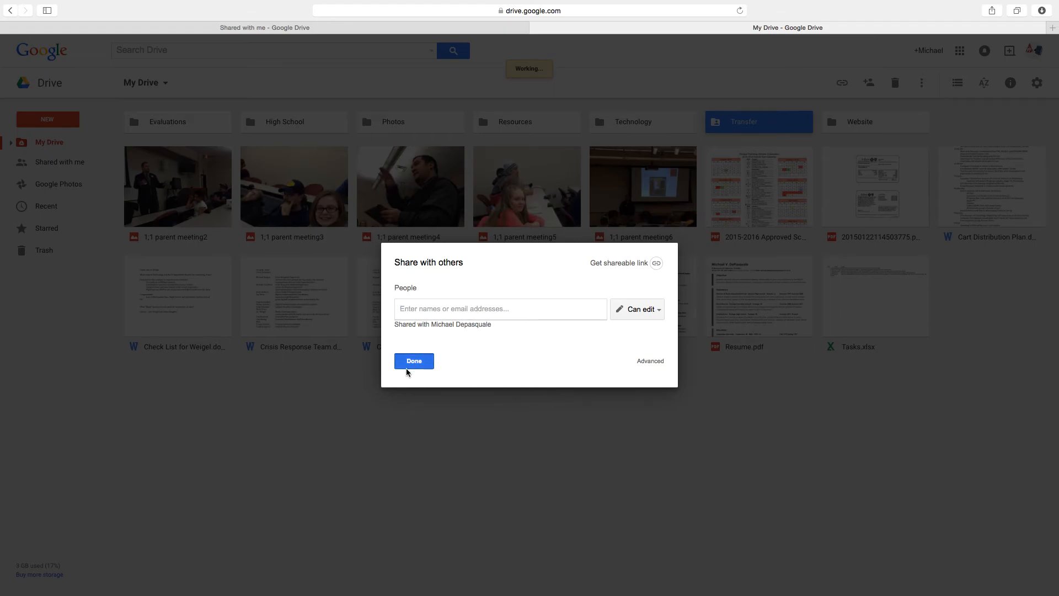
pyautogui.click(412, 360)
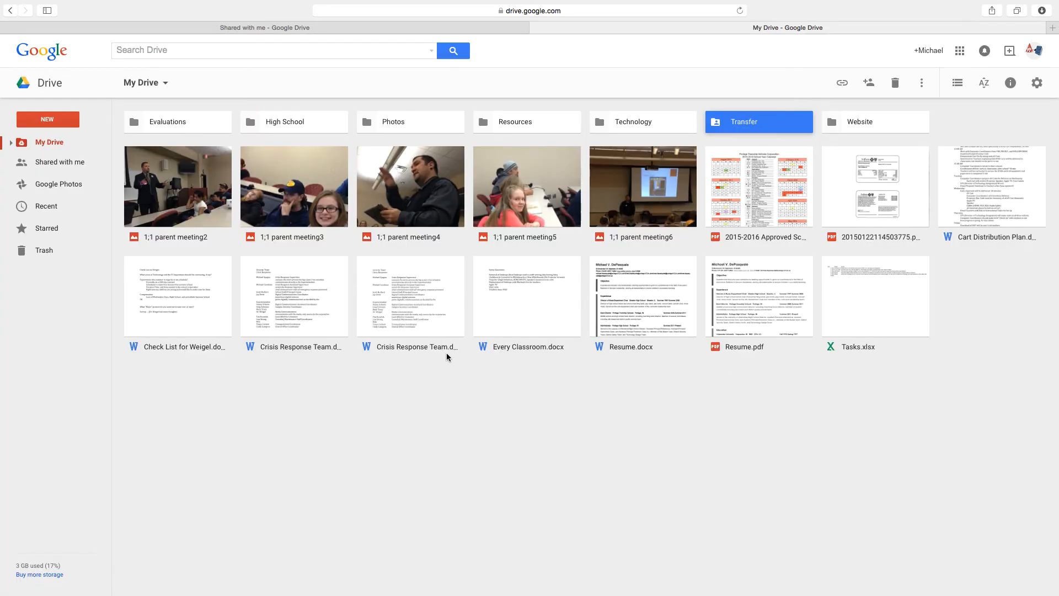
pyautogui.moveTo(775, 131)
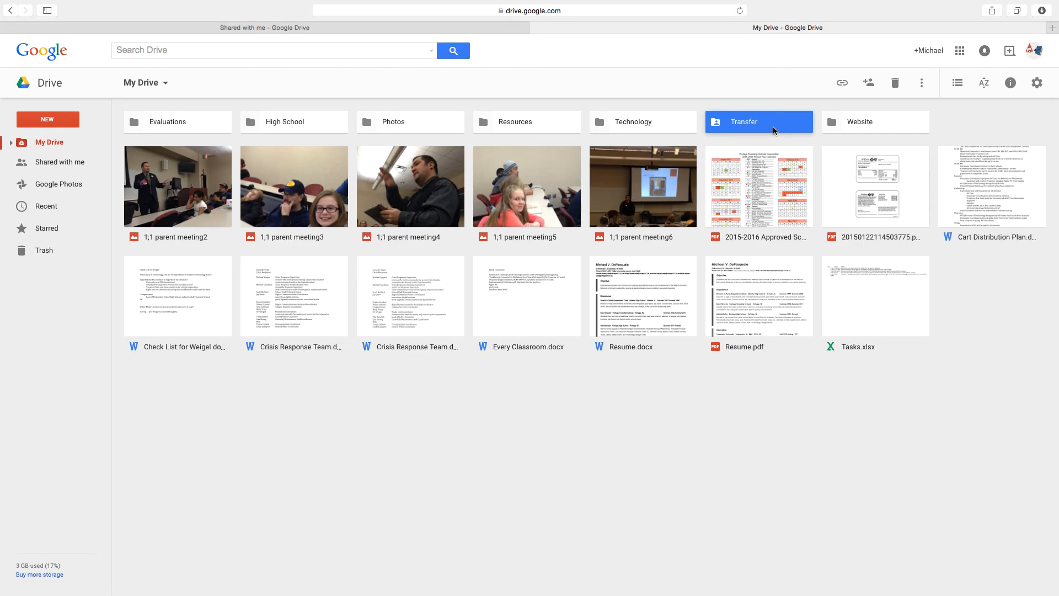
# - From the school account's Shared with me list, add the Transfer folder to My Drive
pyautogui.click(1036, 50)
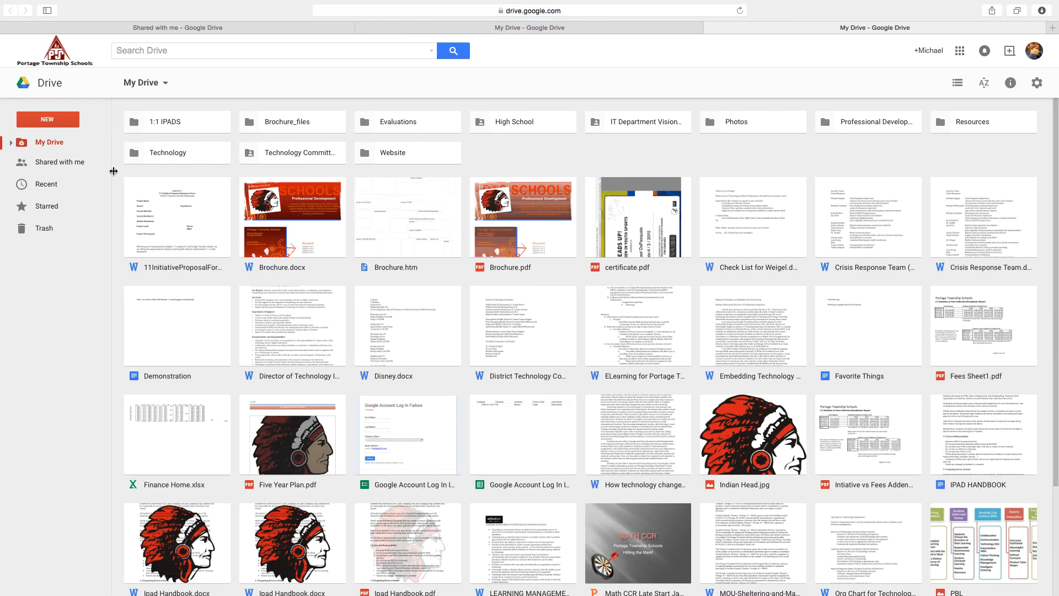
pyautogui.click(60, 162)
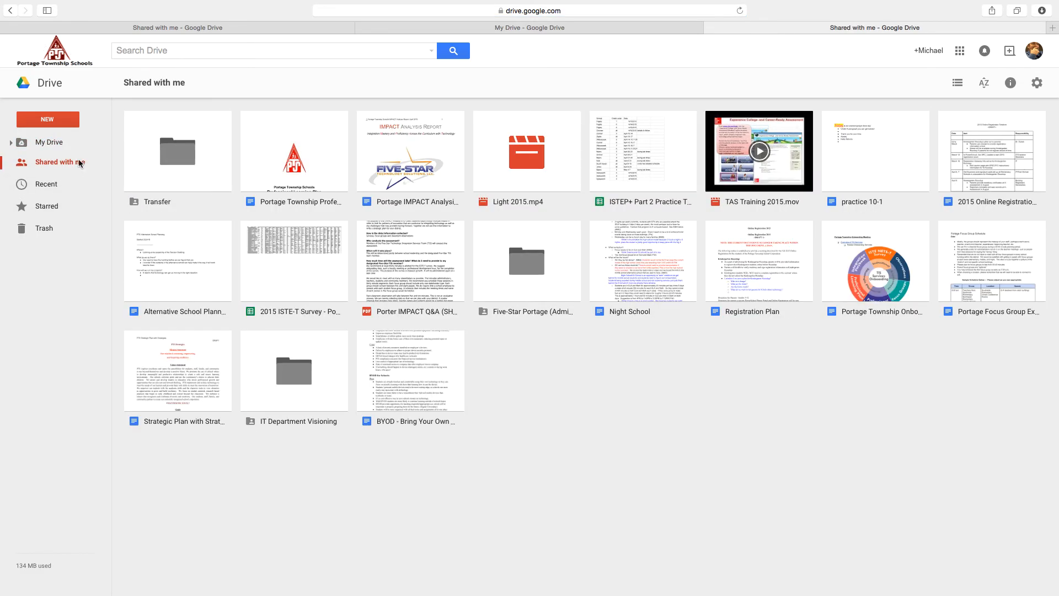
pyautogui.rightClick(177, 150)
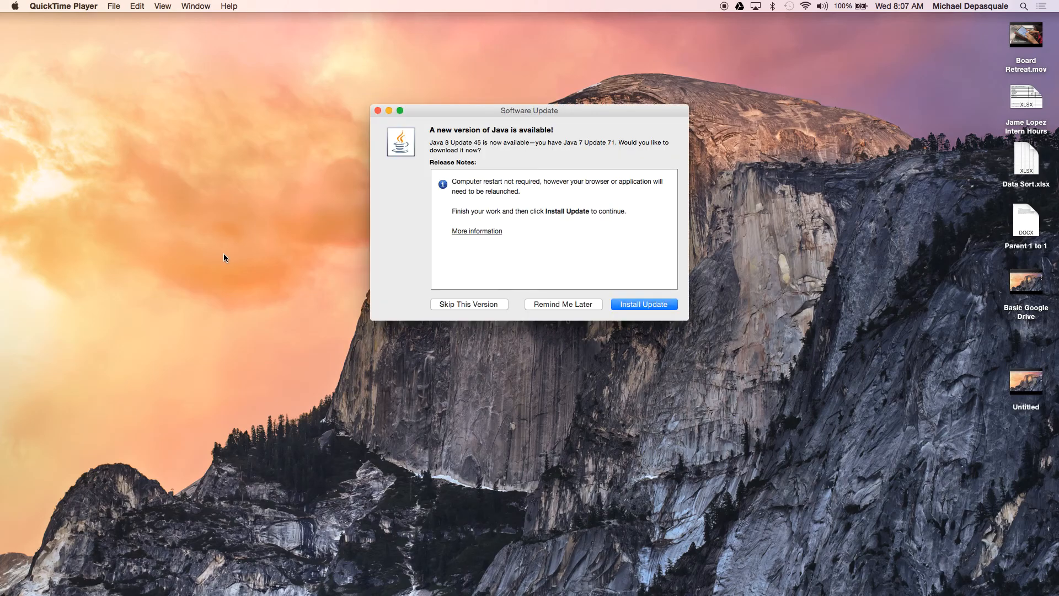
pyautogui.moveTo(605, 231)
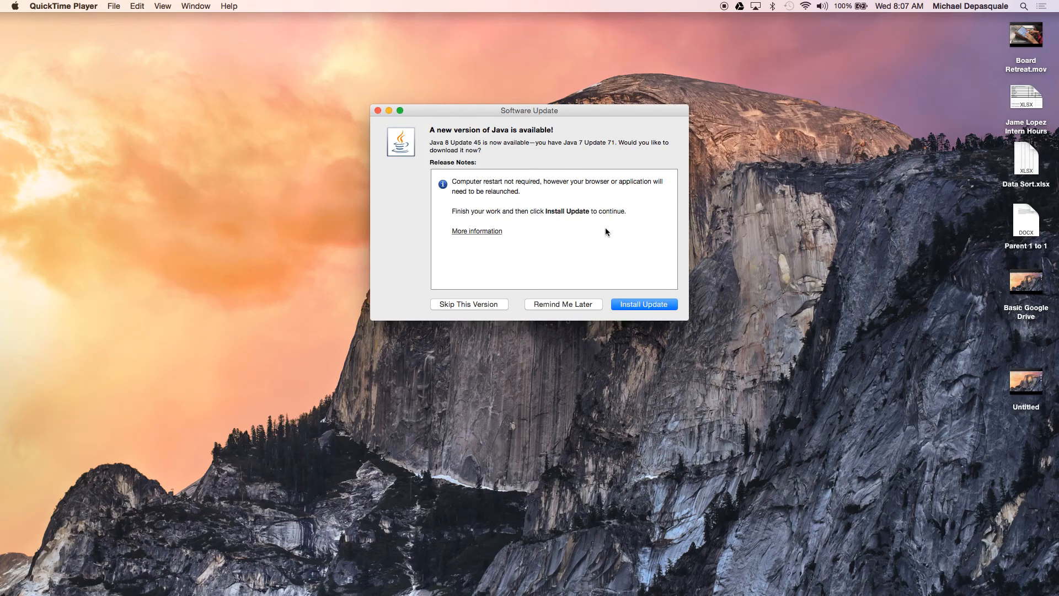
pyautogui.moveTo(165, 557)
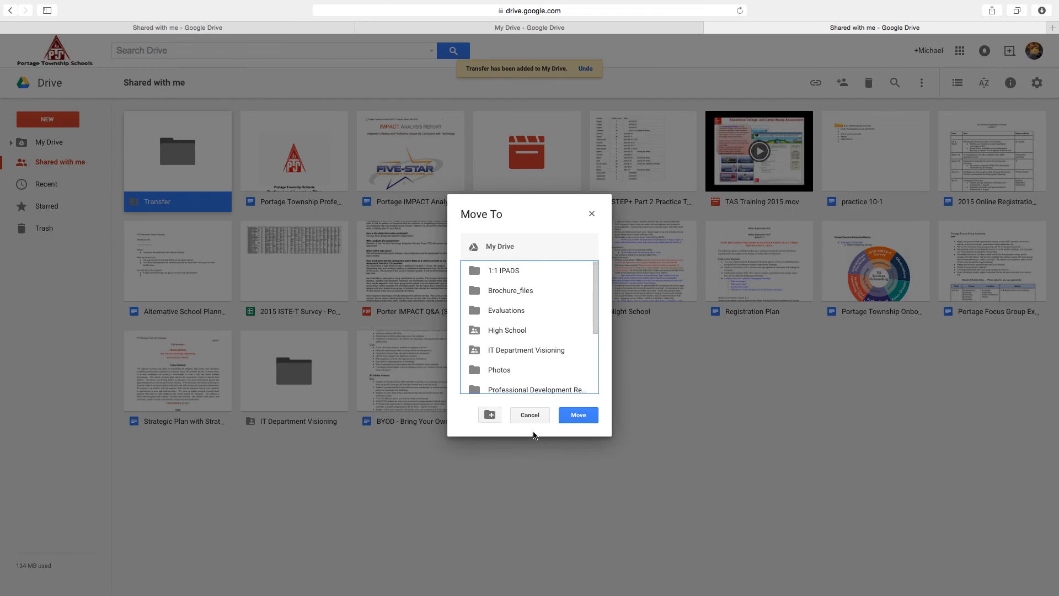
pyautogui.scroll(-3)
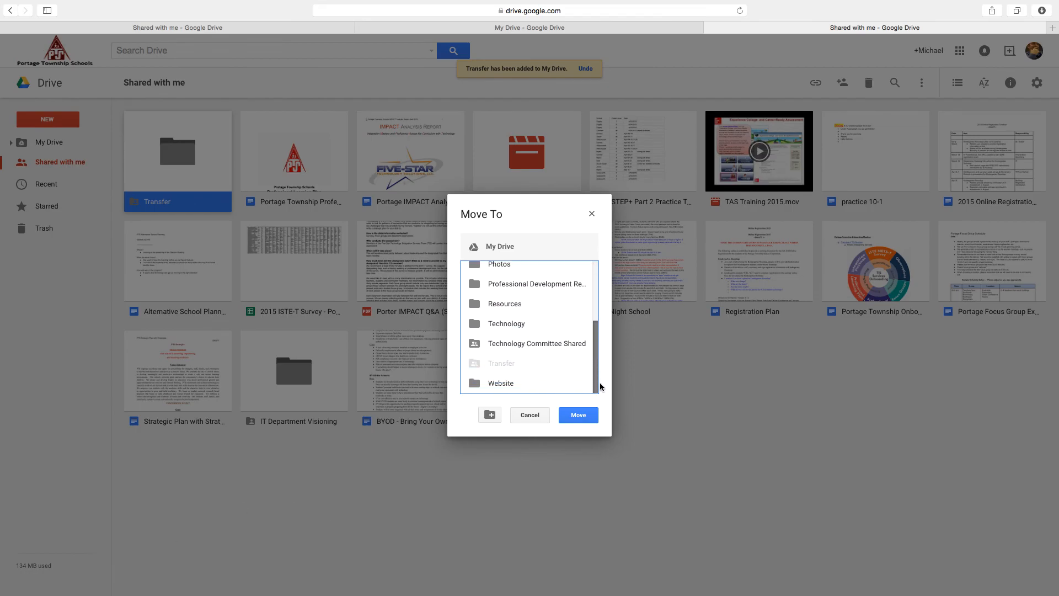
pyautogui.scroll(3)
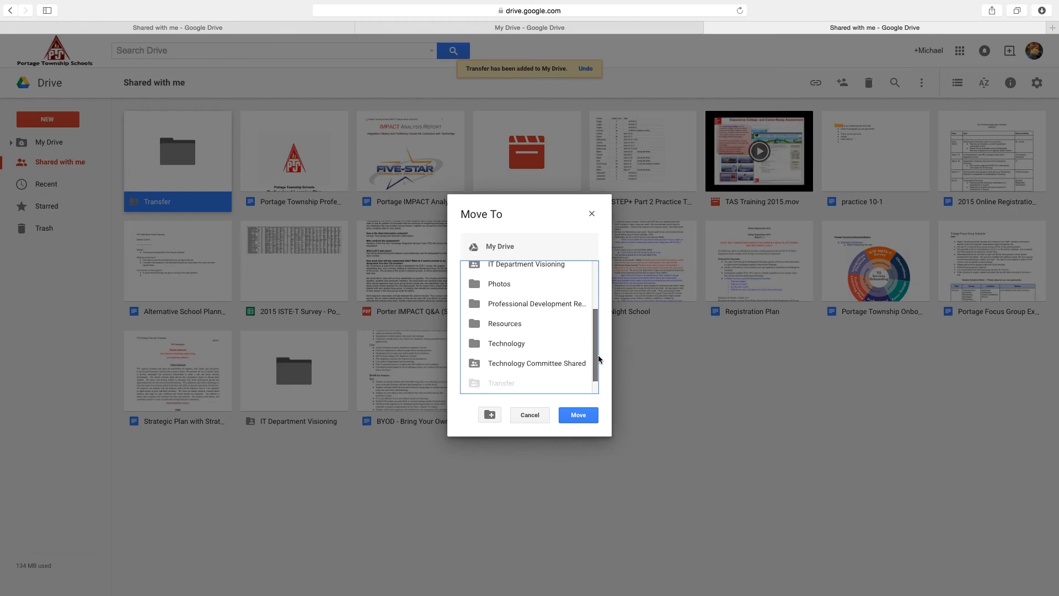
pyautogui.scroll(3)
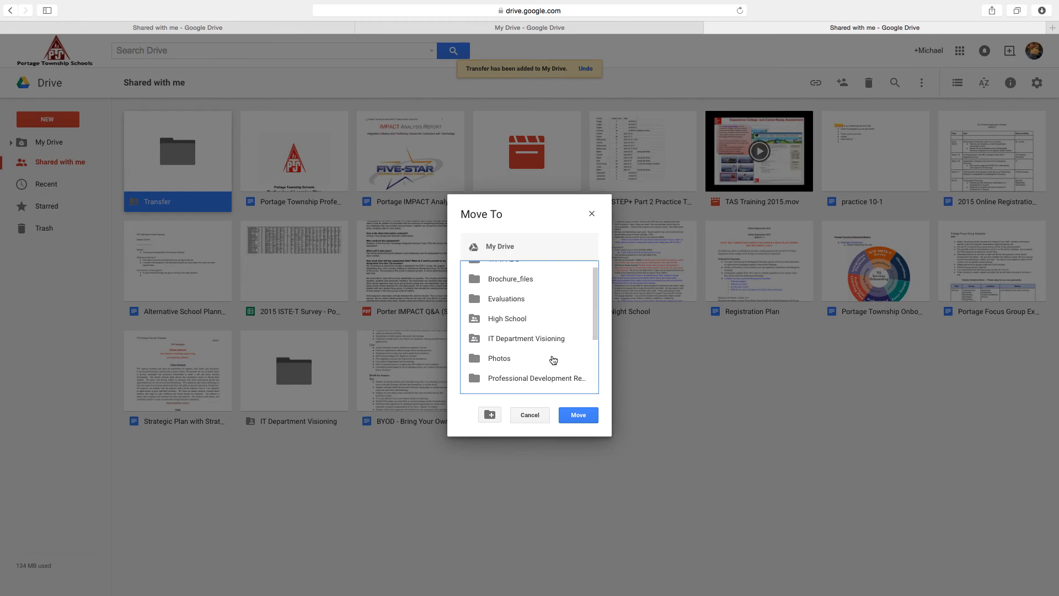
pyautogui.moveTo(529, 414)
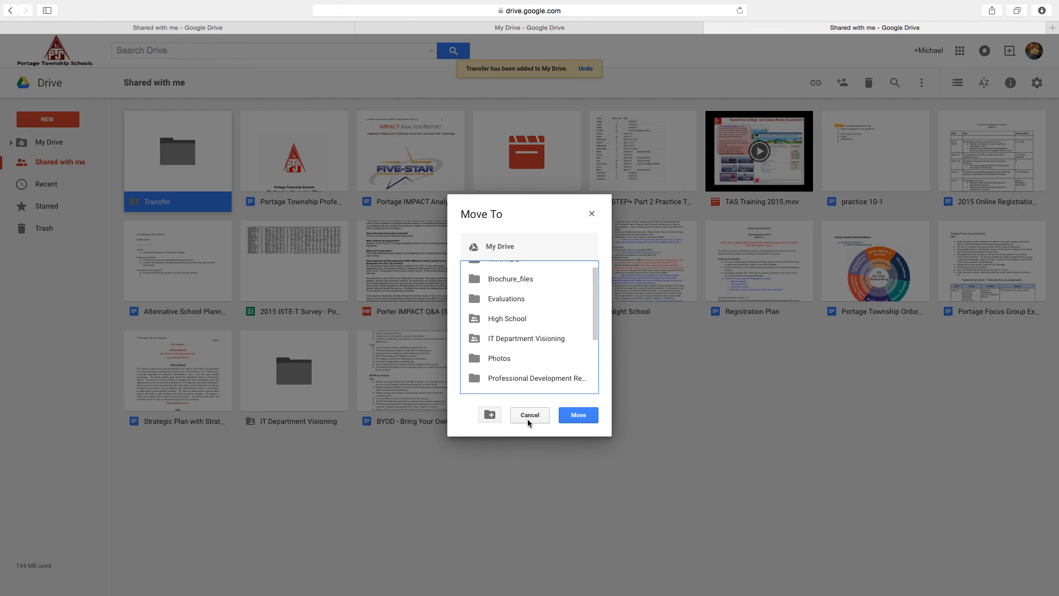